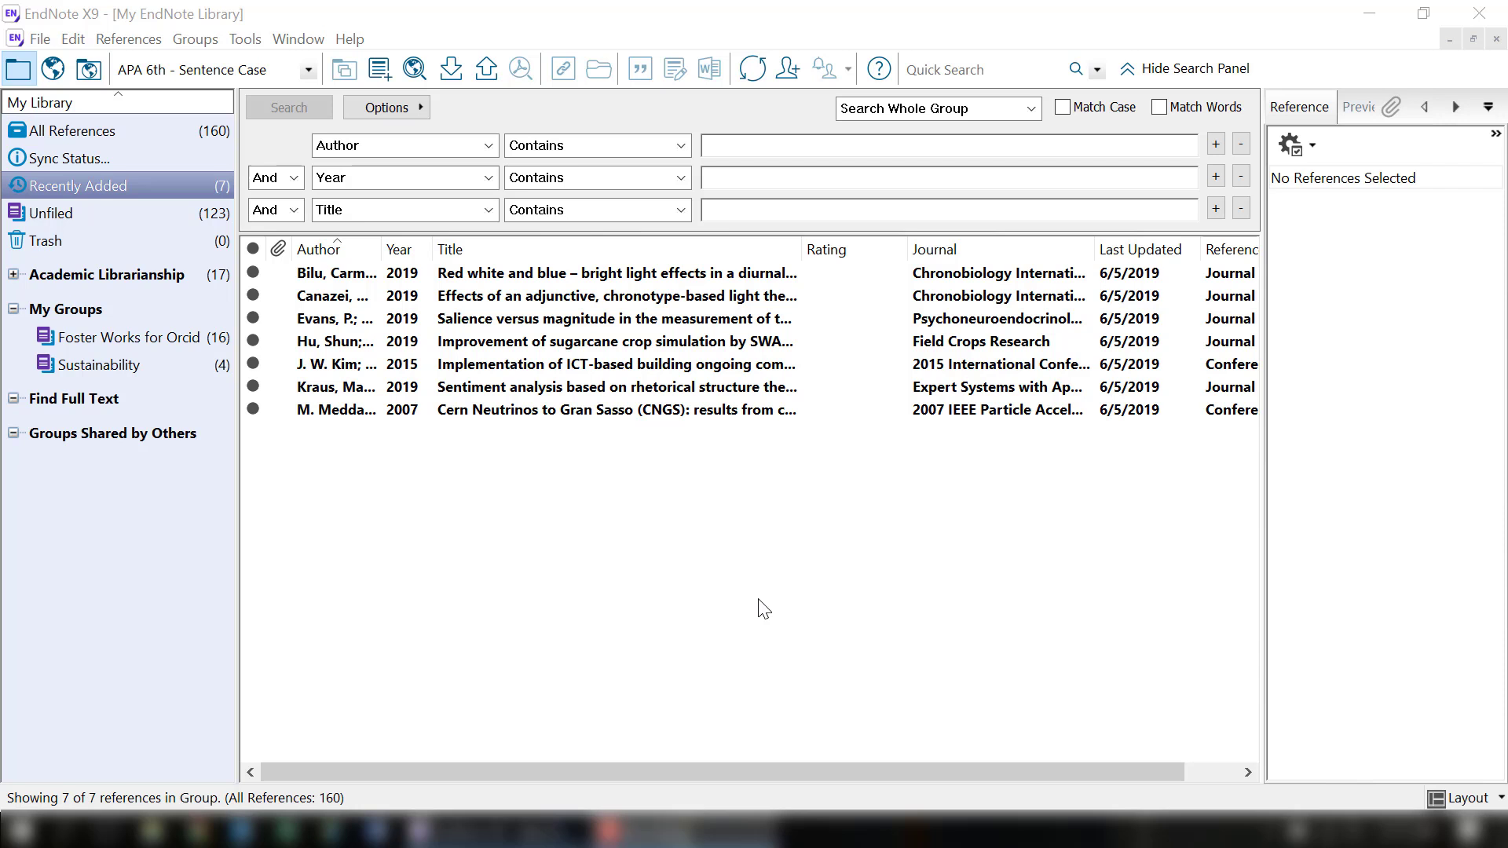
pyautogui.moveTo(578, 363)
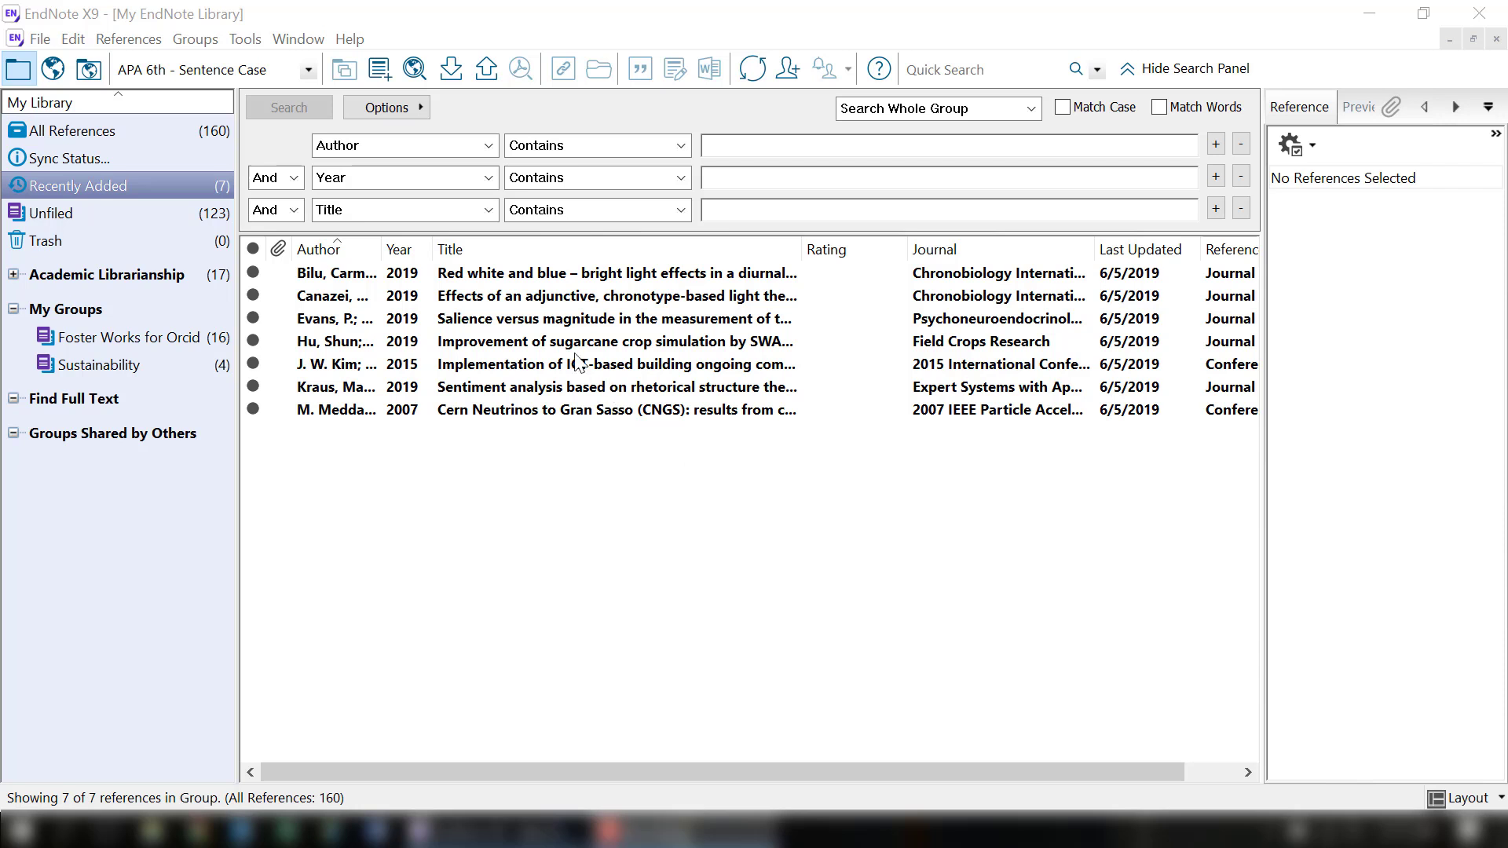
pyautogui.moveTo(556, 331)
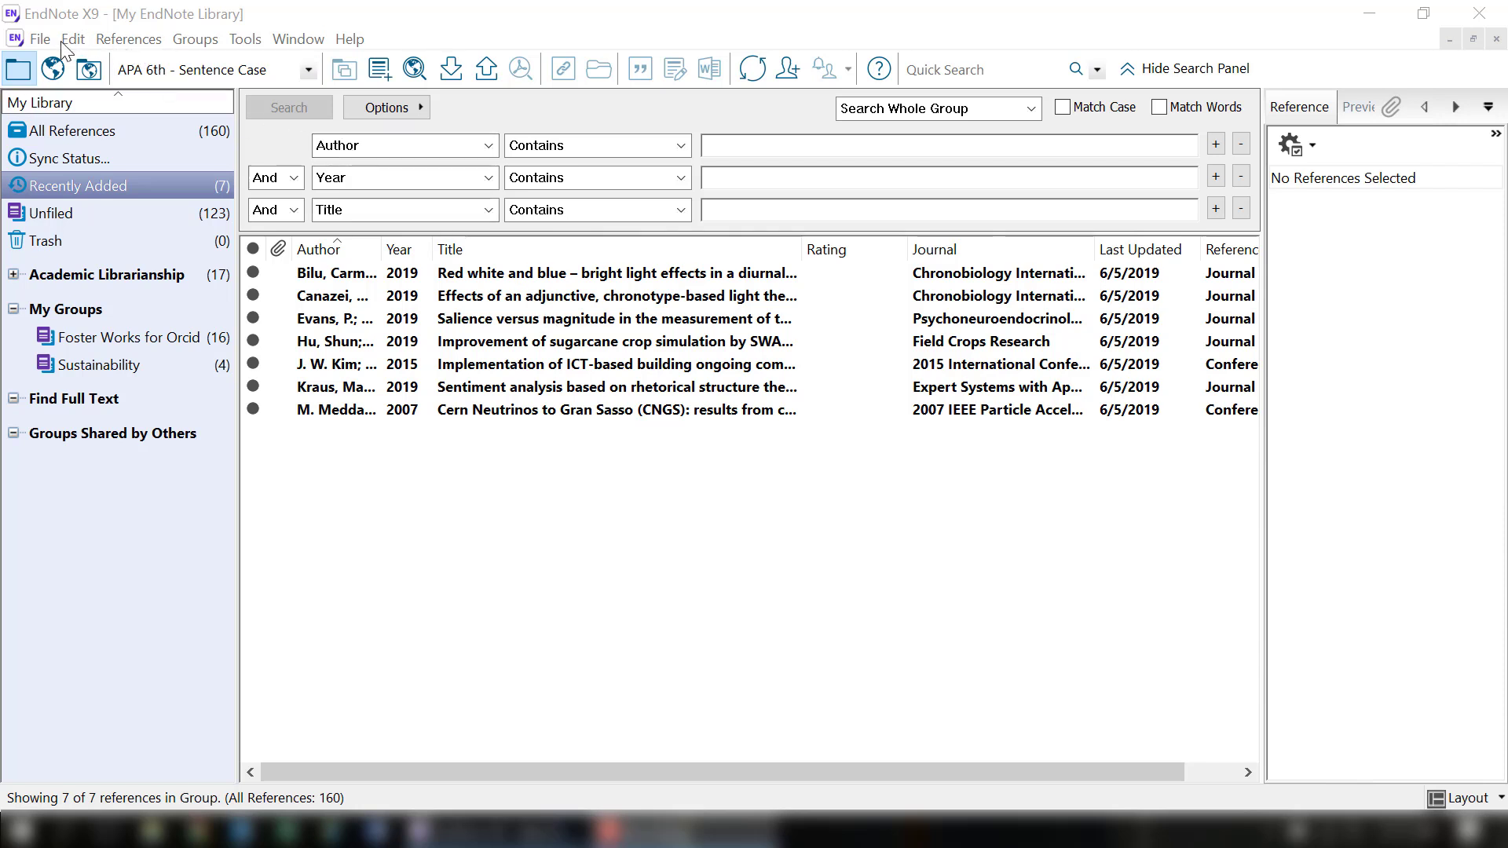
# Confirm full-text preferences, select the seven recently added references, and open the References menu.
pyautogui.click(72, 38)
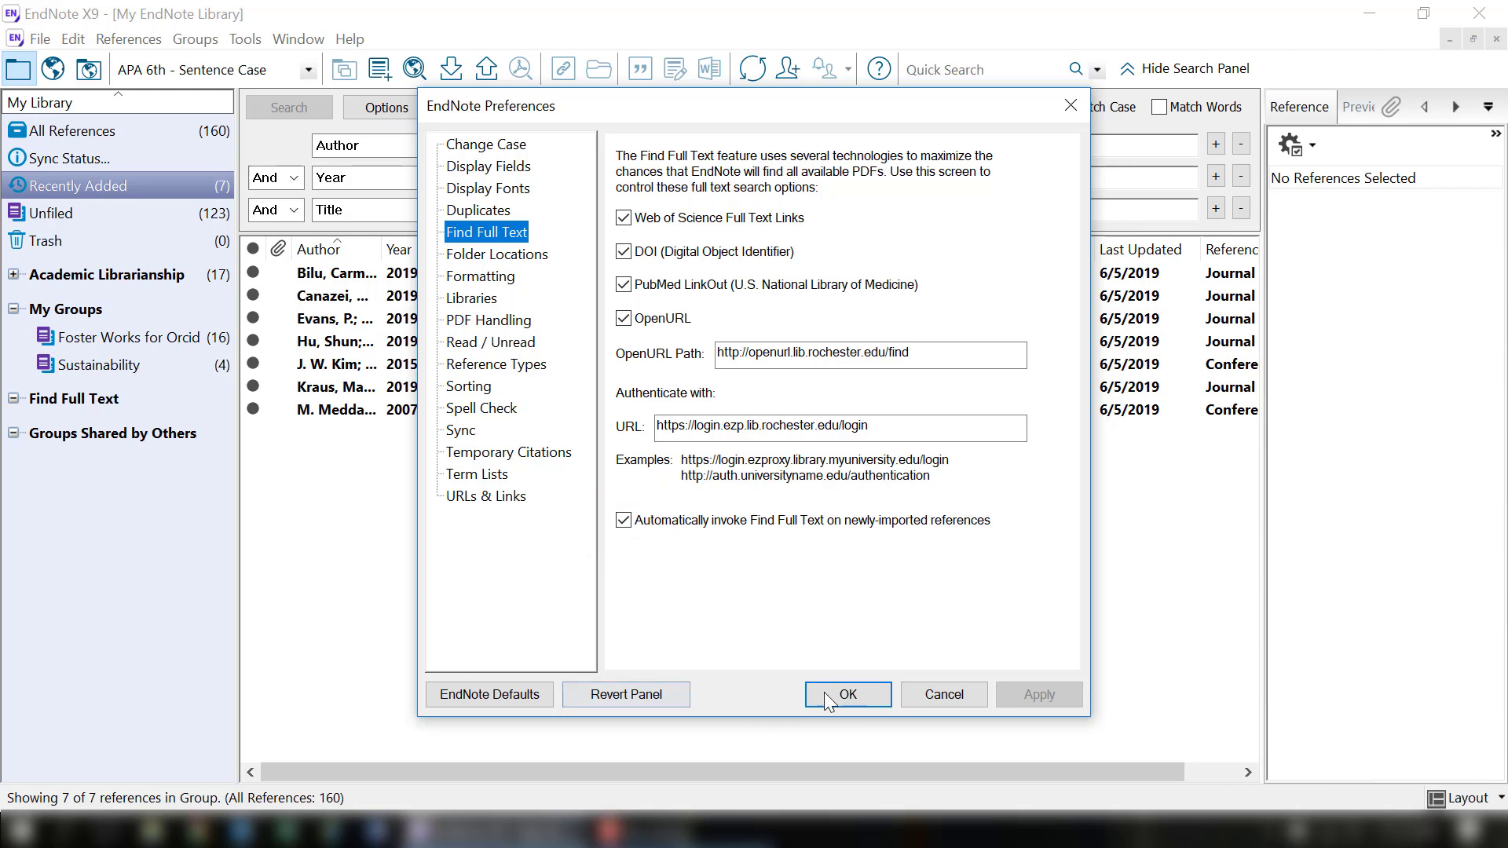
pyautogui.click(847, 693)
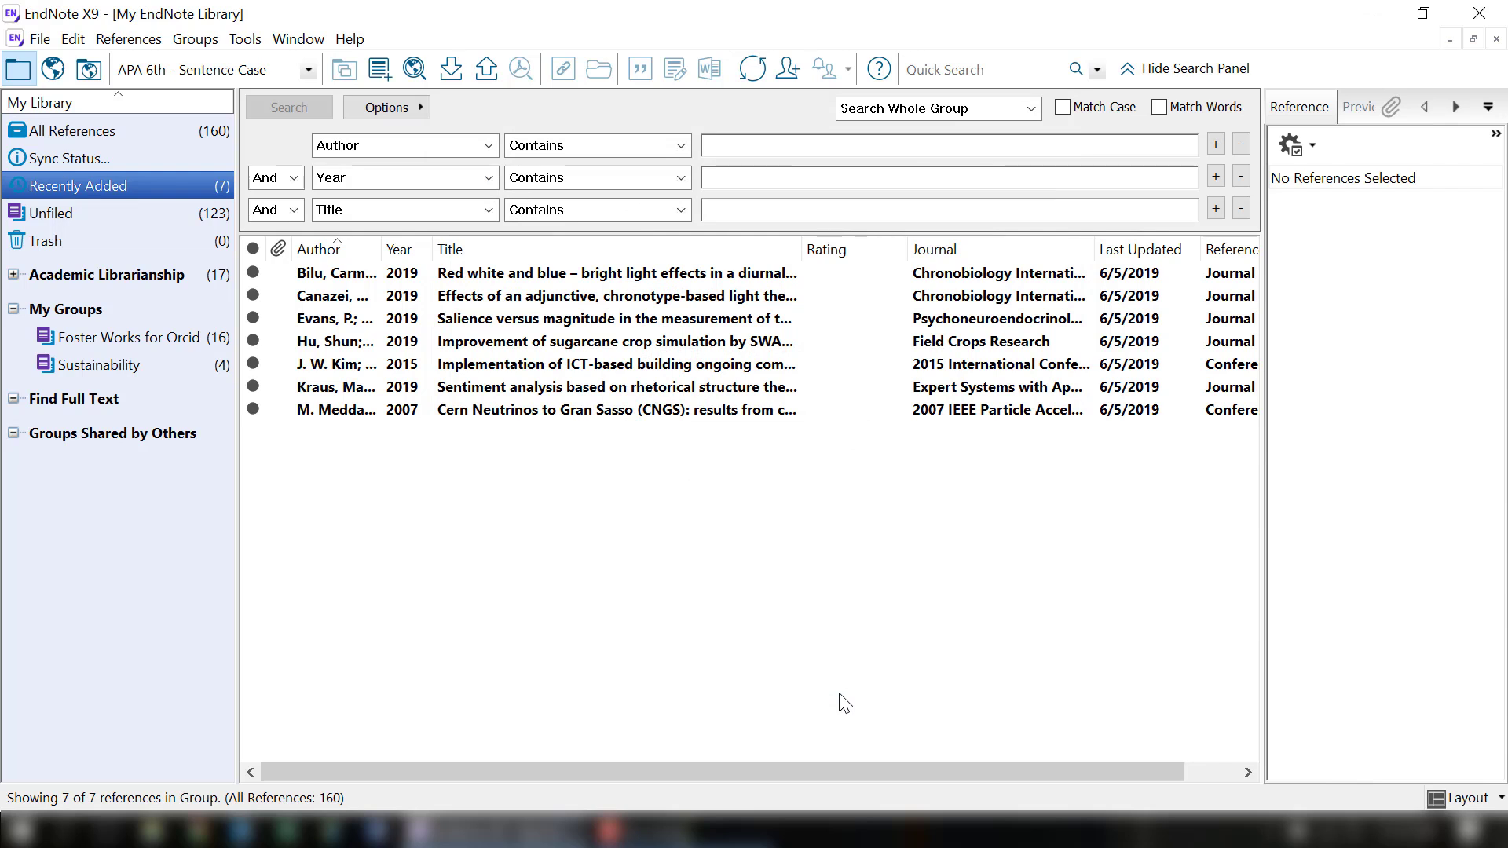
pyautogui.click(616, 340)
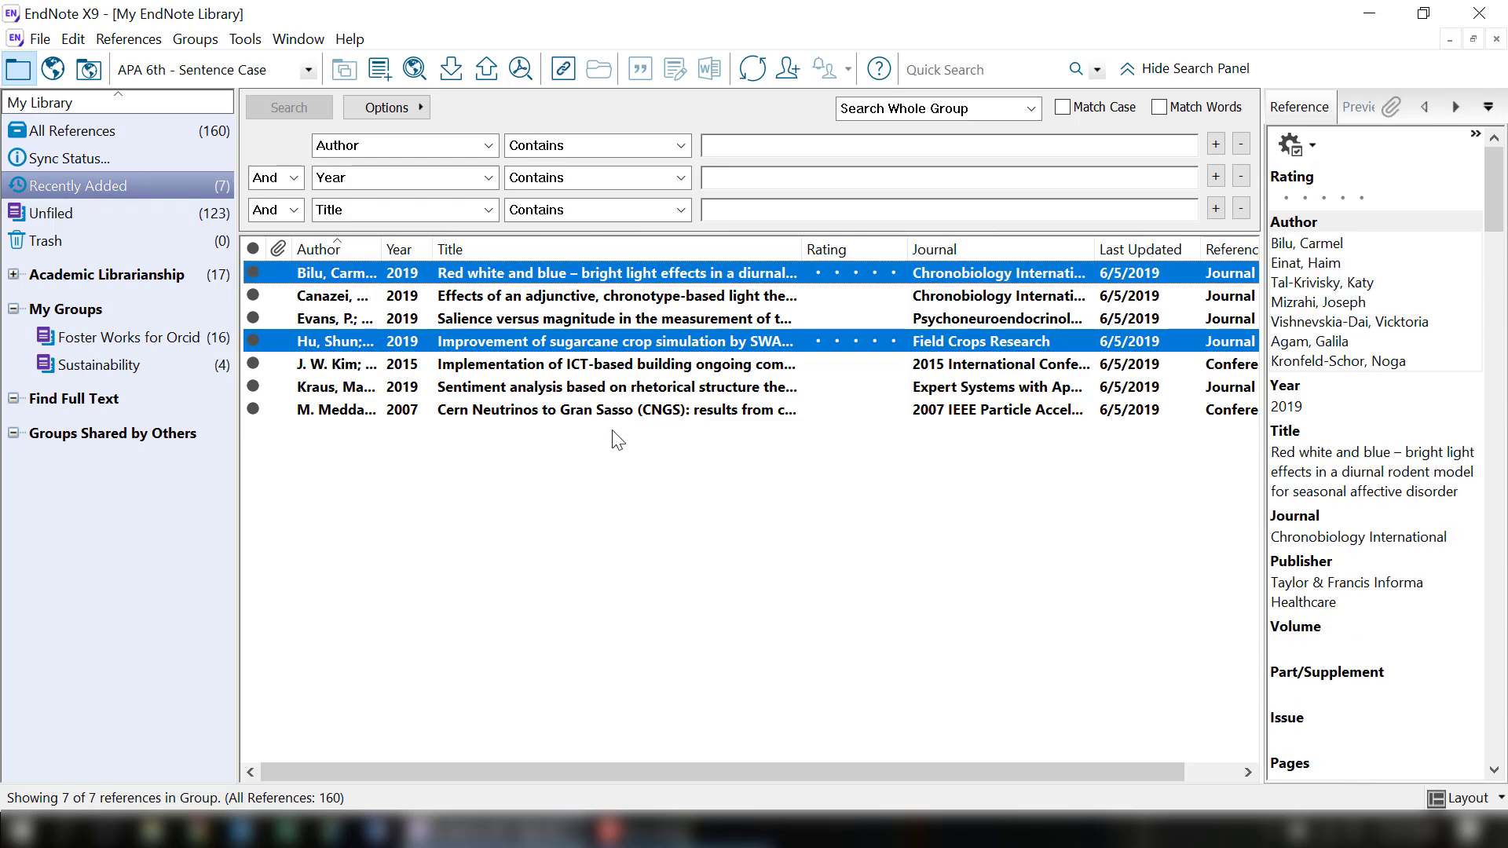
pyautogui.click(616, 410)
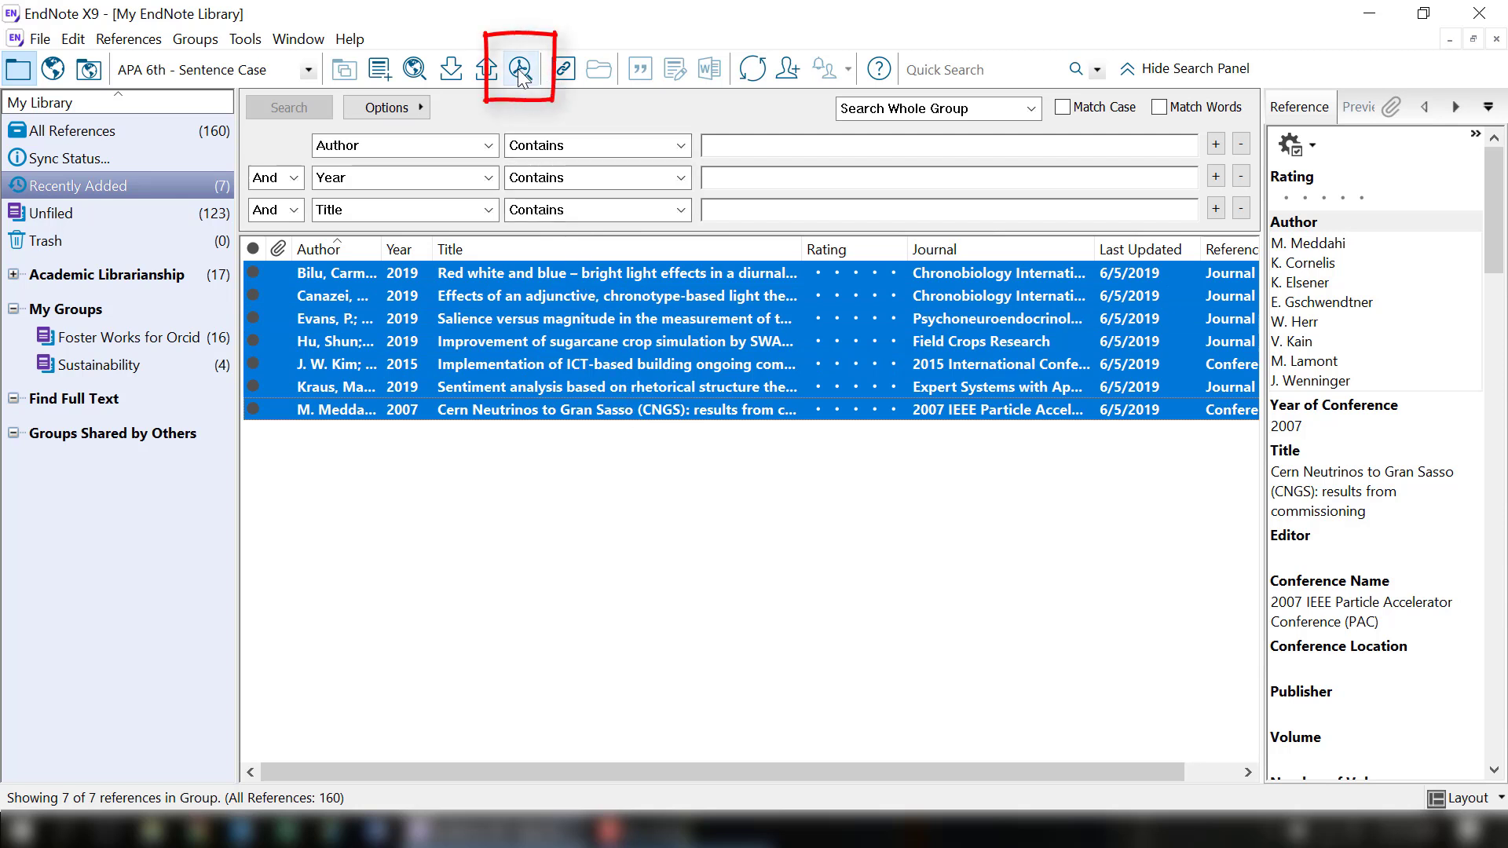
pyautogui.moveTo(520, 68)
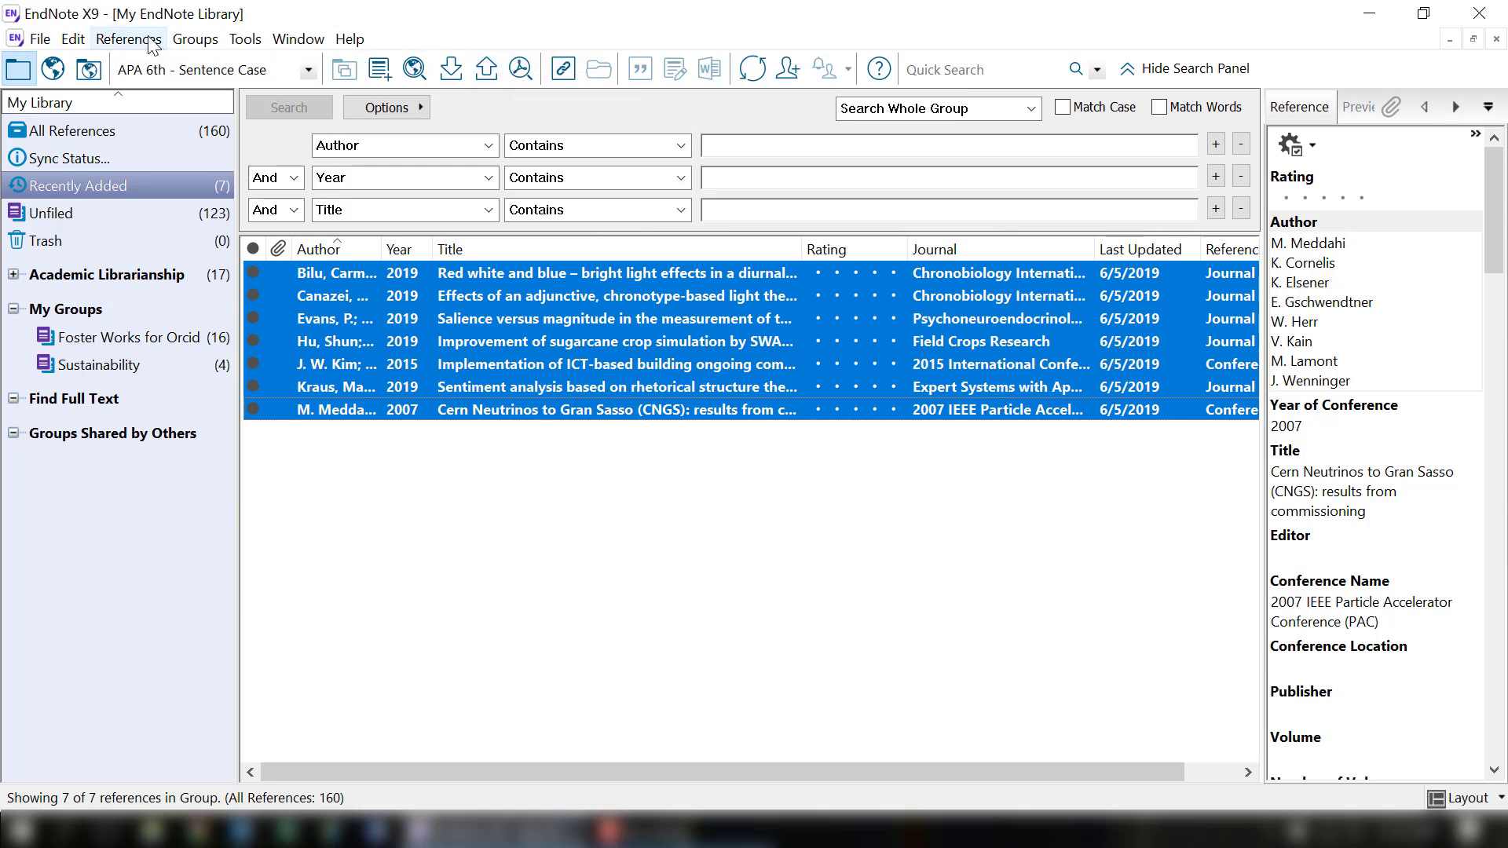
pyautogui.click(129, 38)
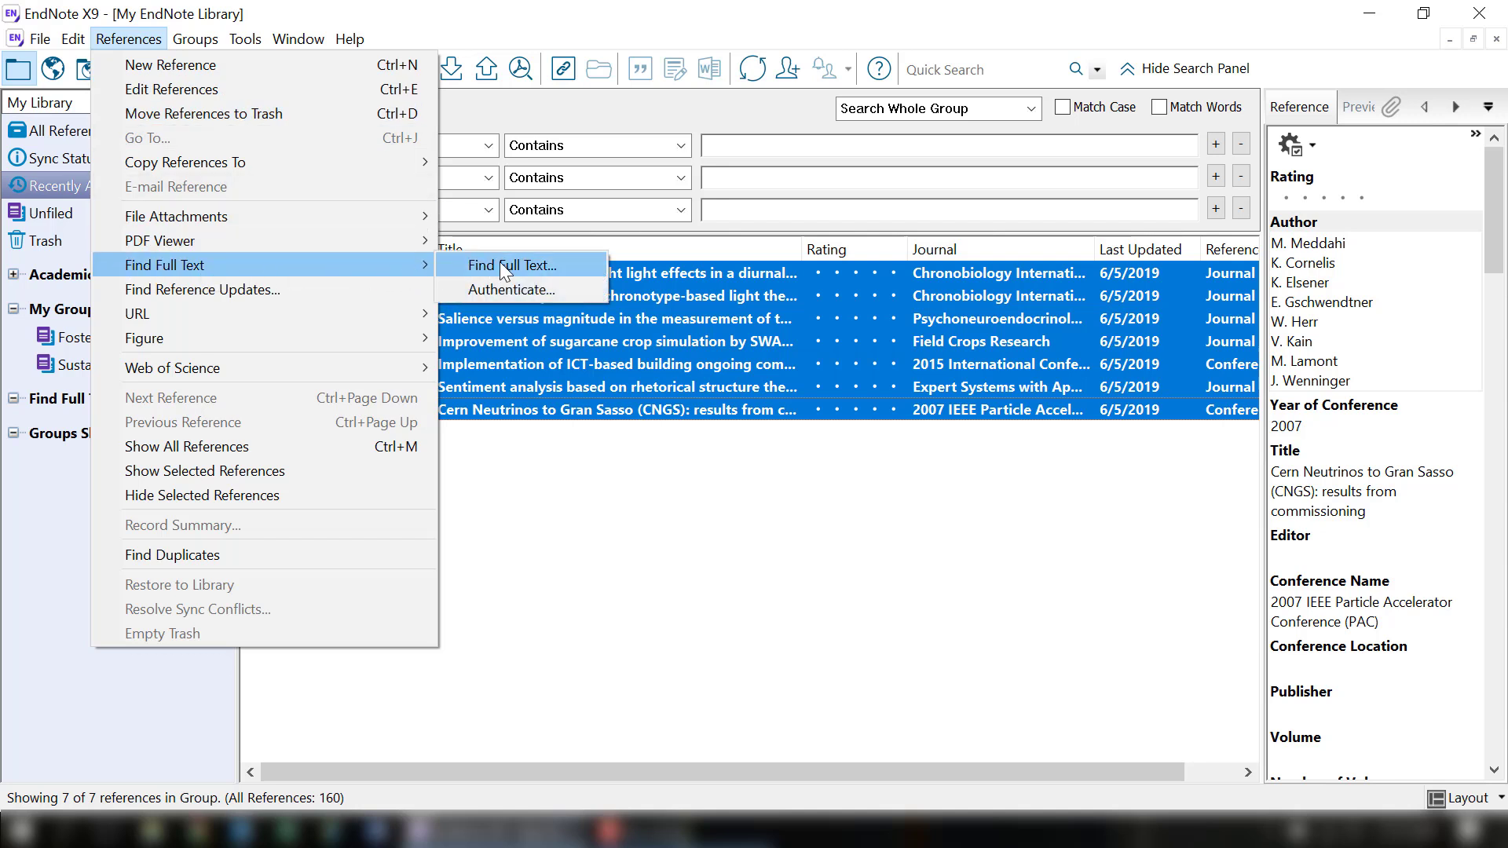
# Run Find Full Text on the seven references and open the Meddahi 2007 CERN neutrinos PDF.
pyautogui.click(511, 266)
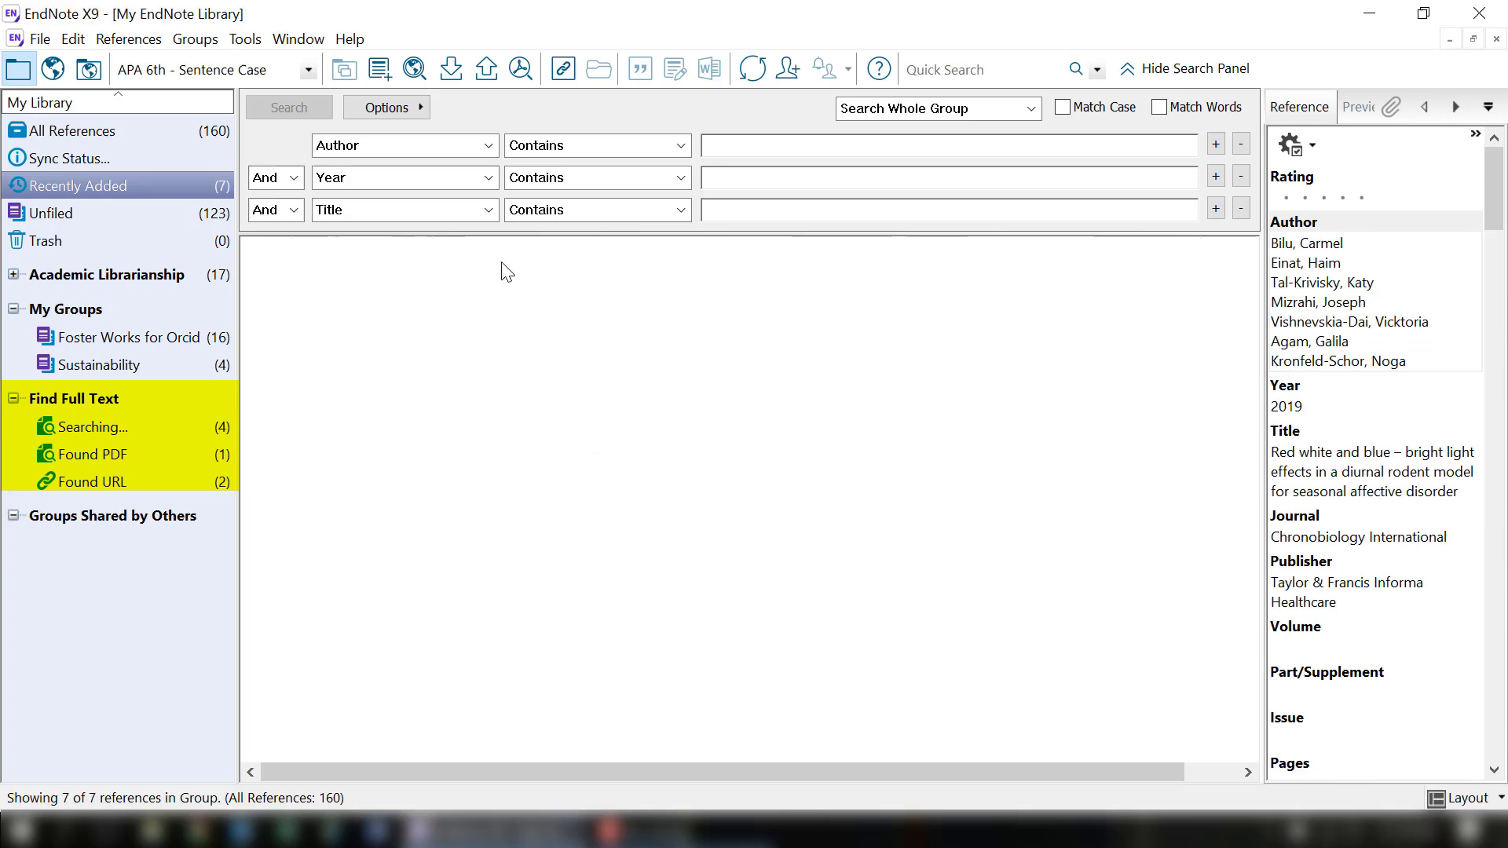
pyautogui.click(287, 107)
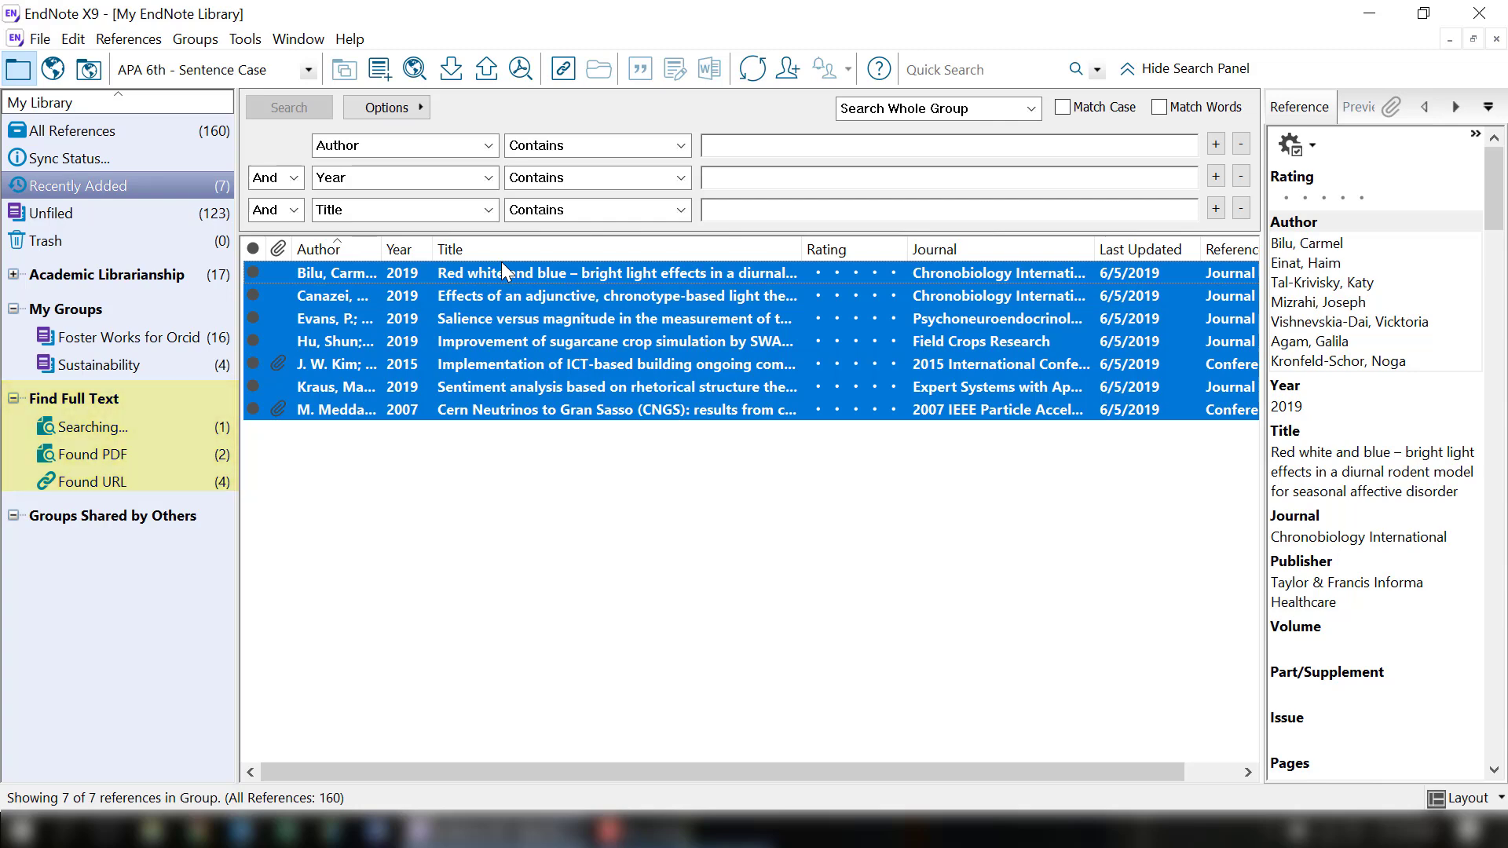
pyautogui.click(616, 364)
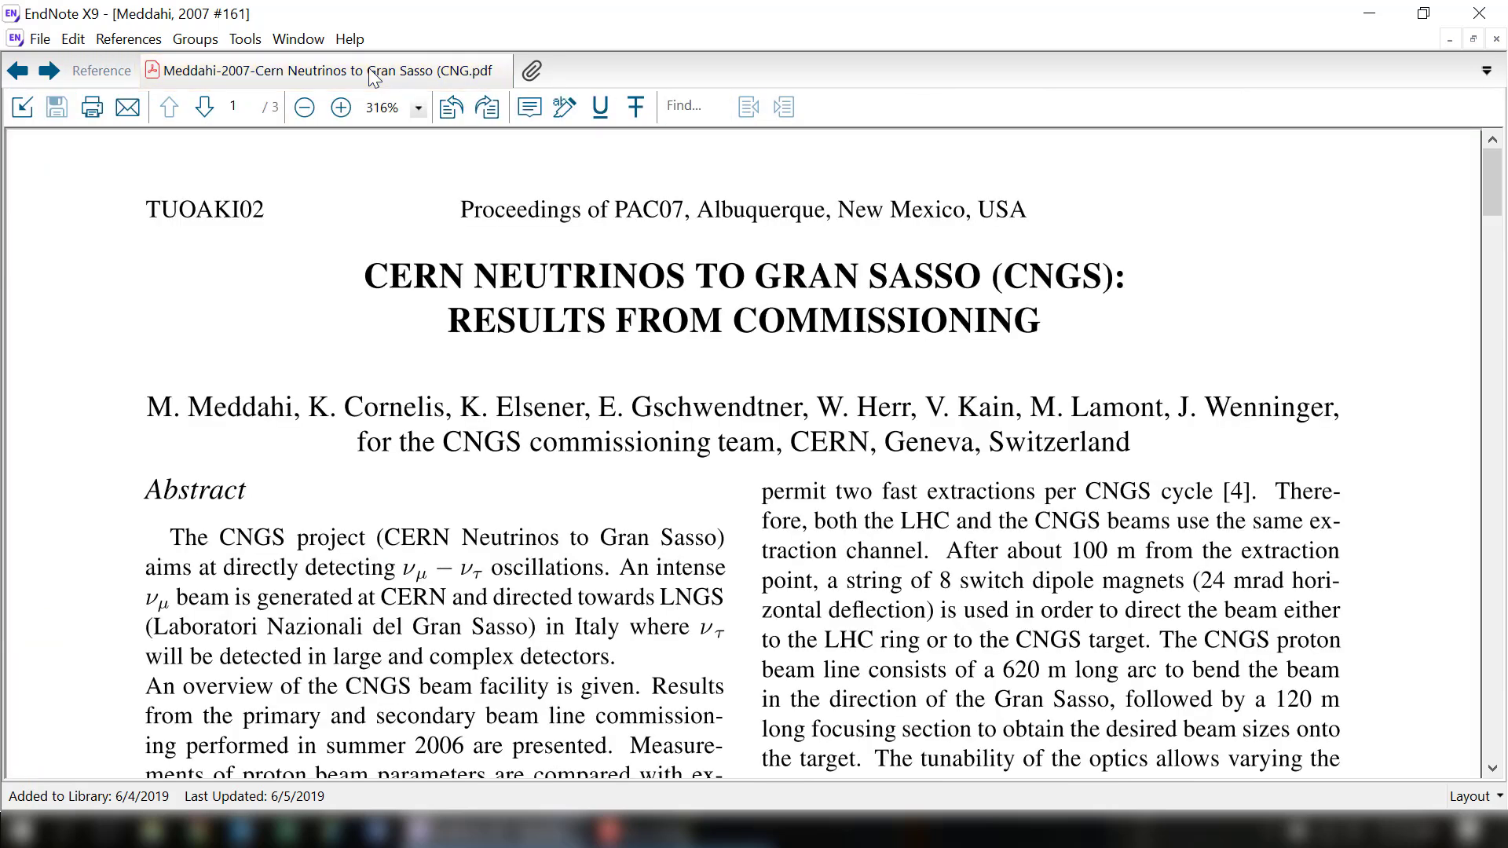
pyautogui.moveTo(487, 91)
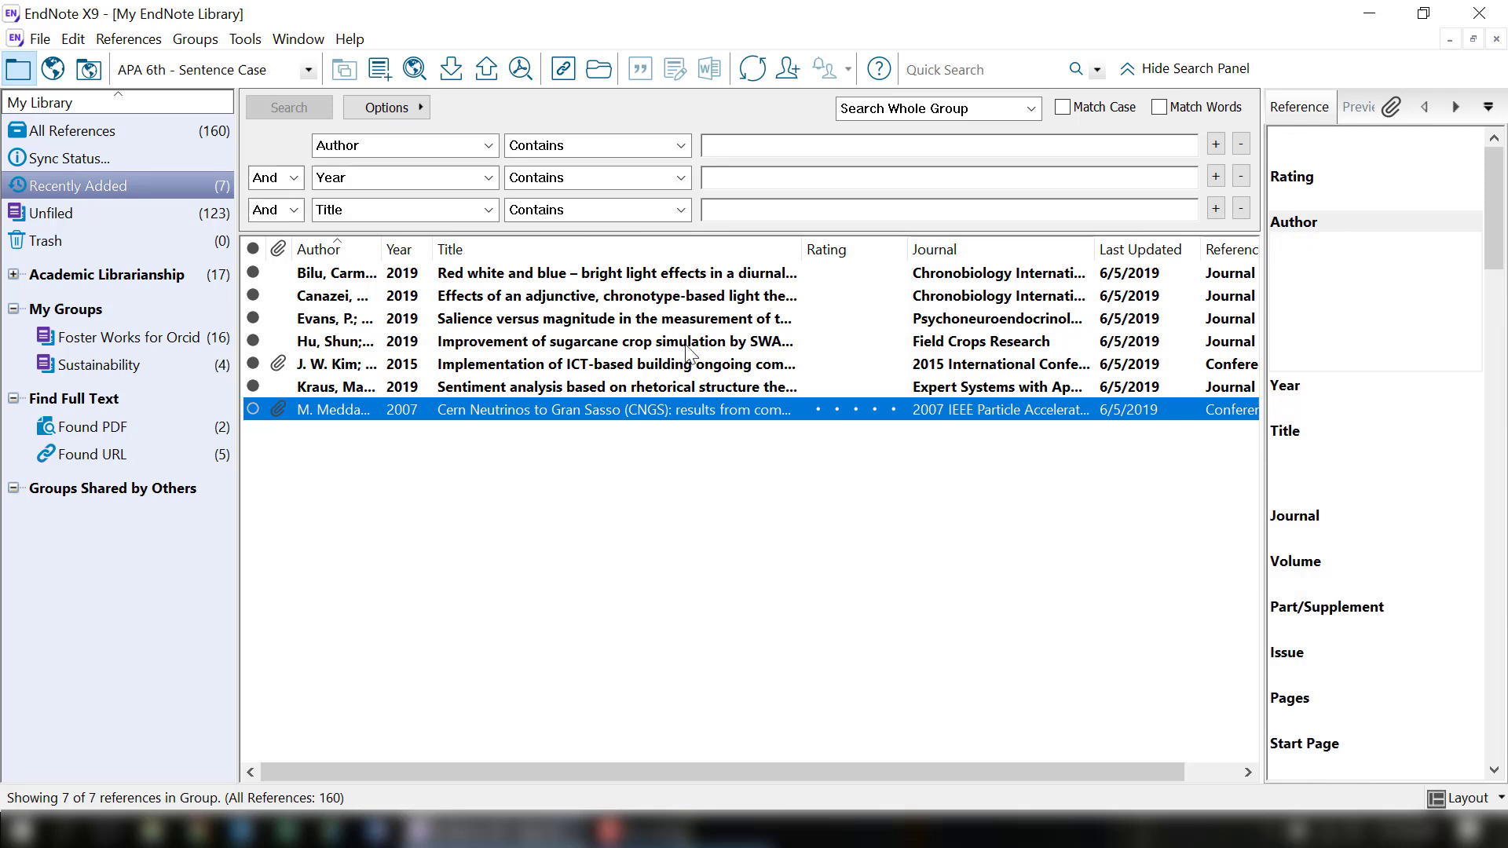
# Open the Hu 2019 sugarcane reference and select its article title.
pyautogui.click(613, 340)
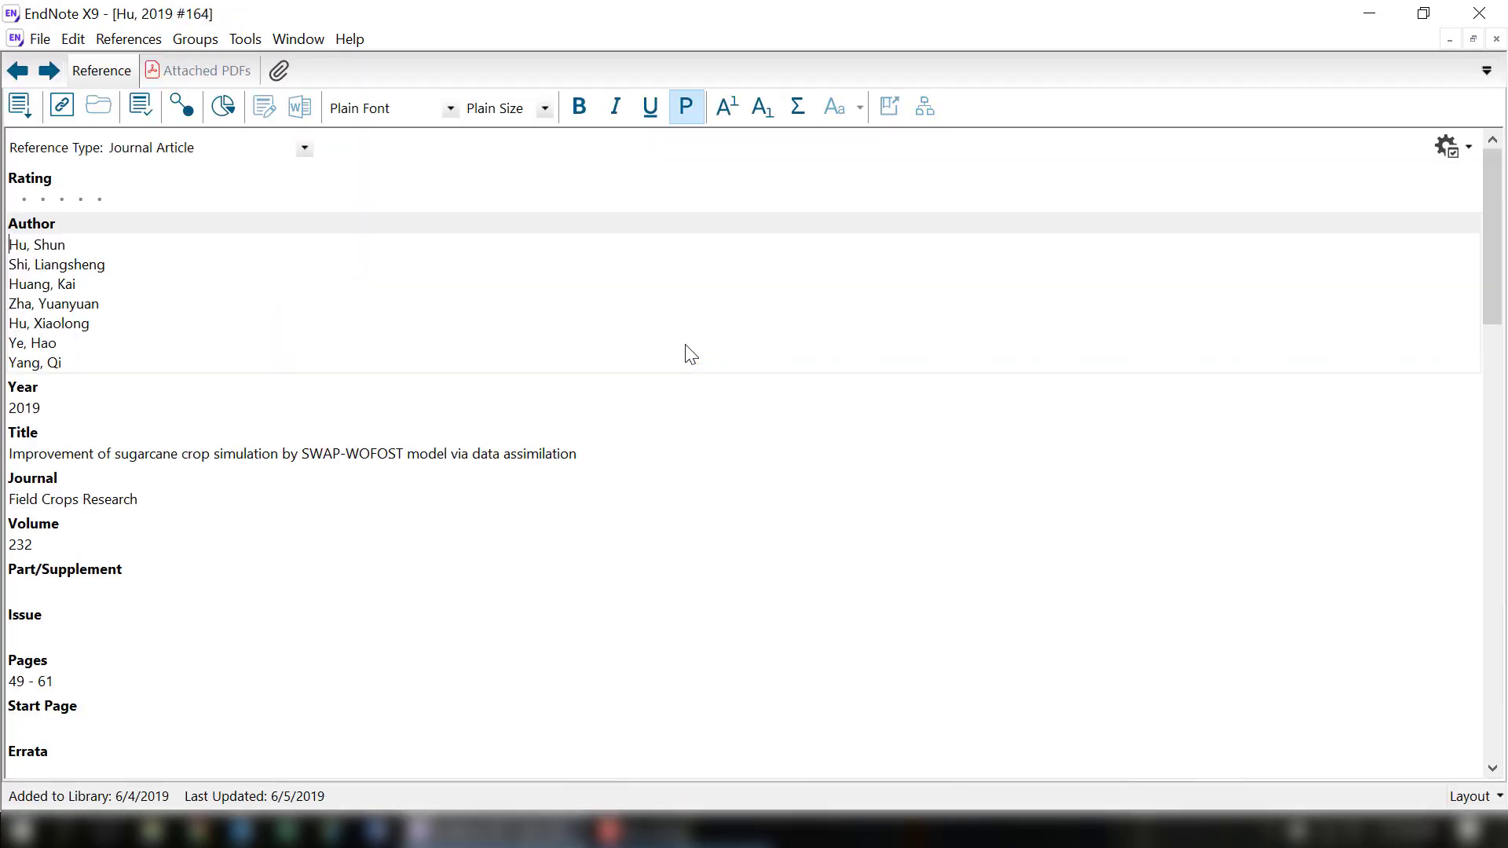
pyautogui.moveTo(486, 453); pyautogui.dragTo(577, 453)
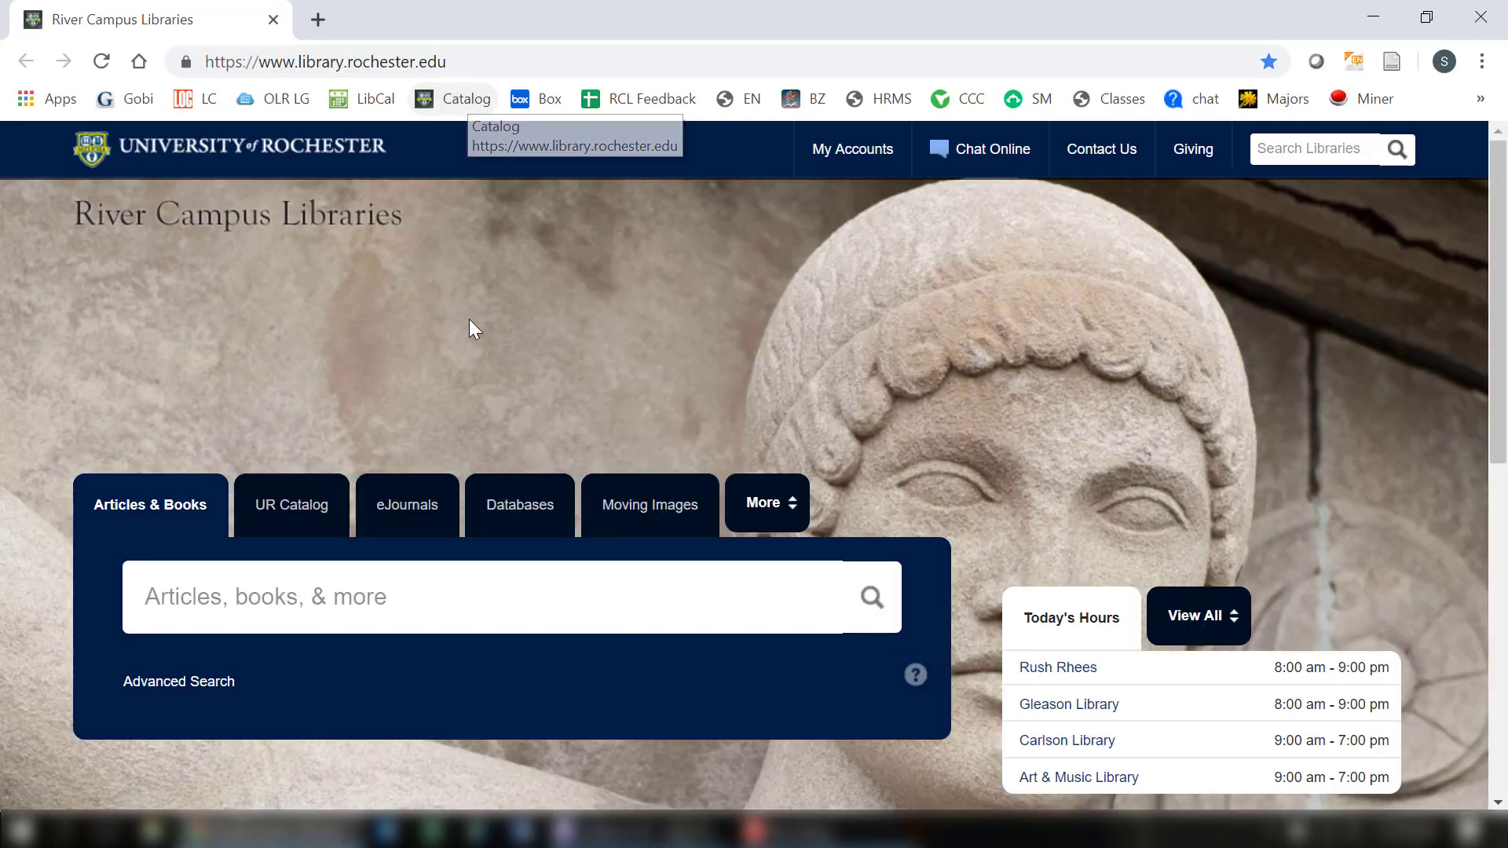
# Search the library for the sugarcane title, open ScienceDirect full text, and download the PDF.
pyautogui.click(510, 596)
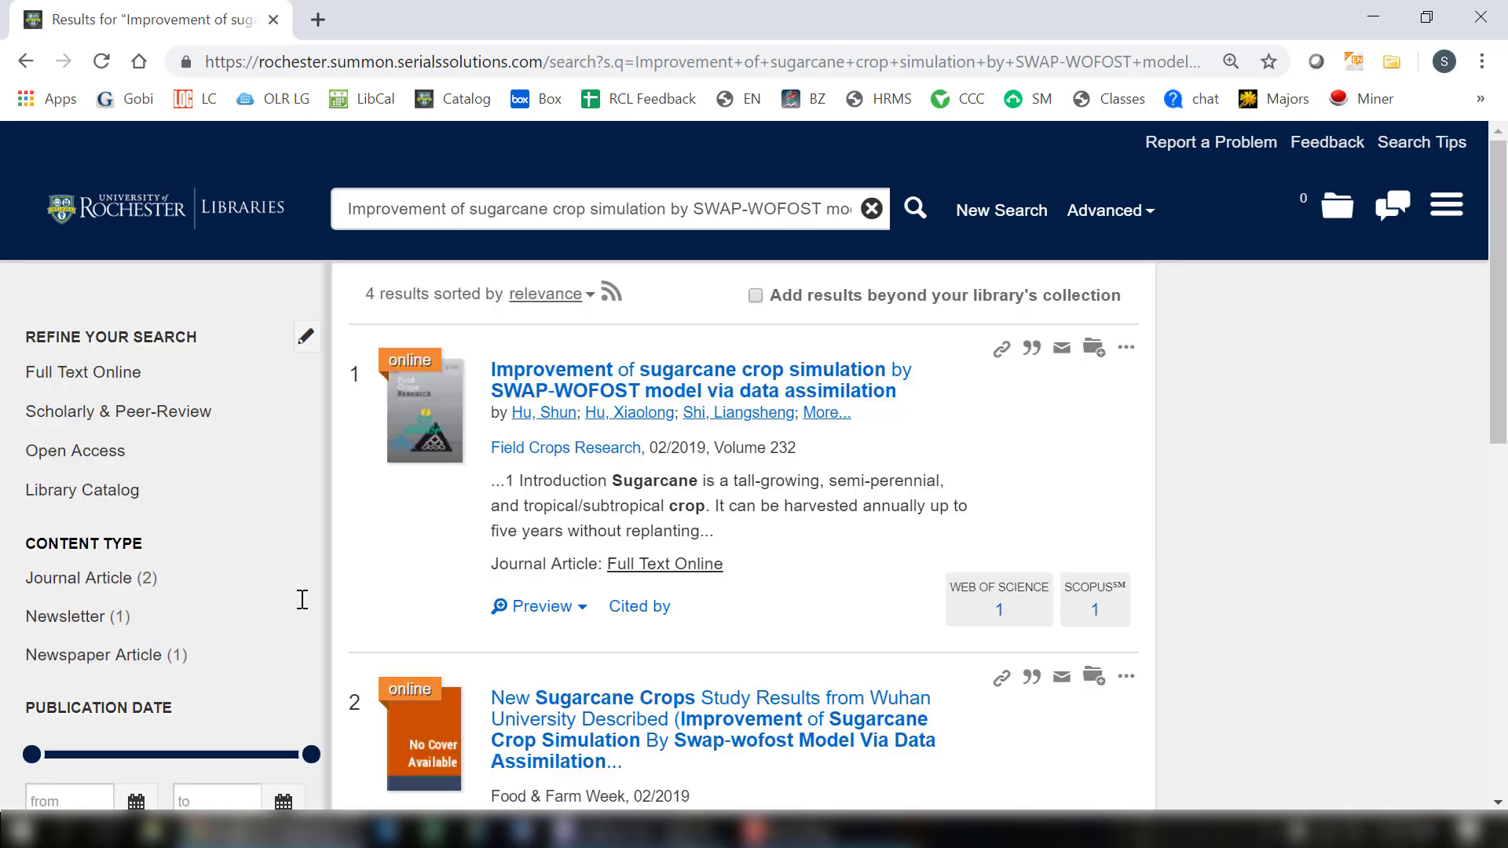
pyautogui.moveTo(611, 573)
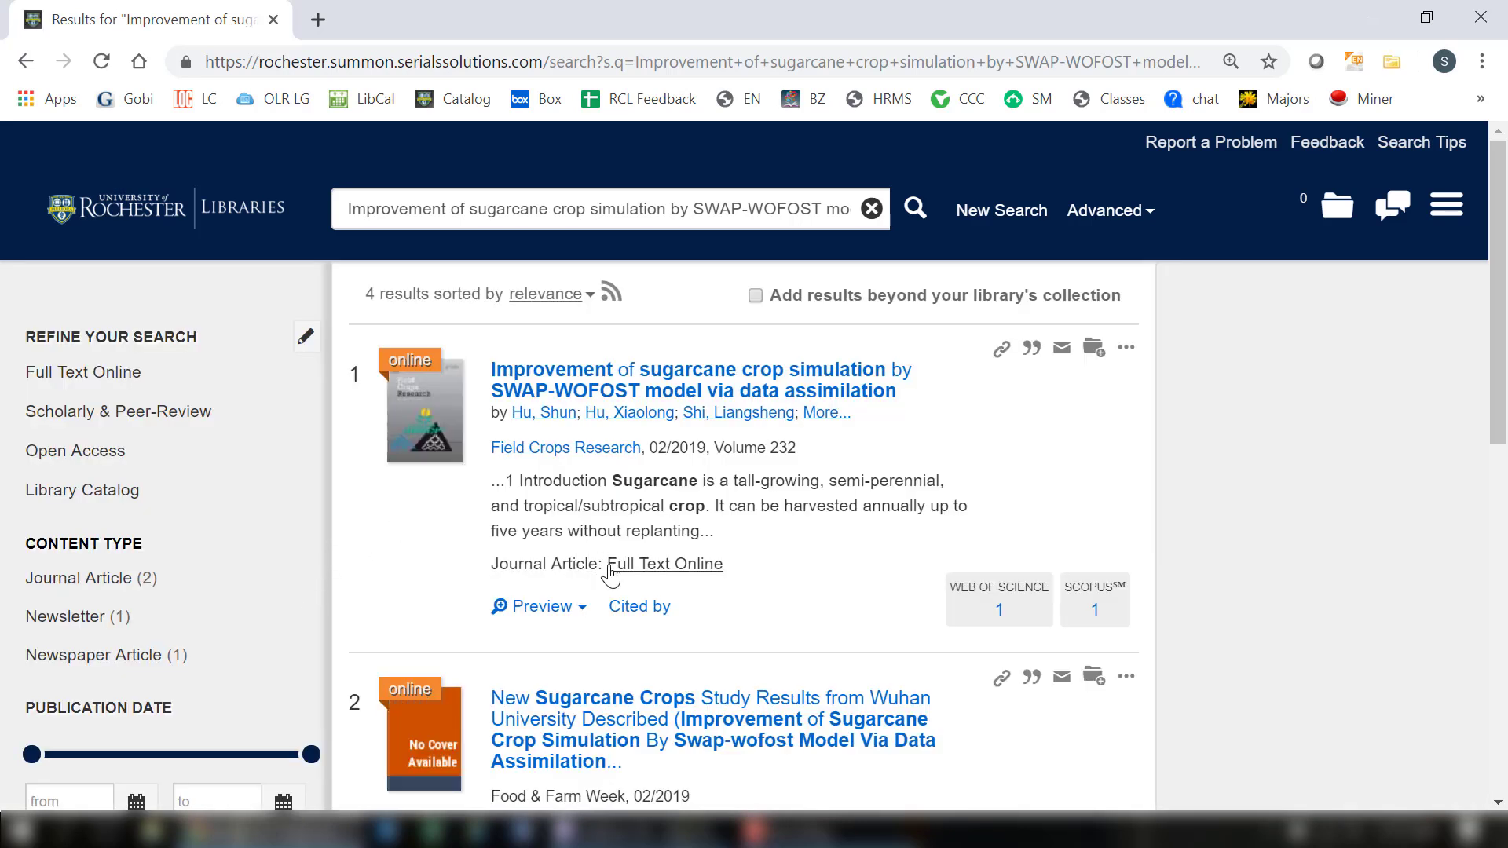
pyautogui.click(664, 564)
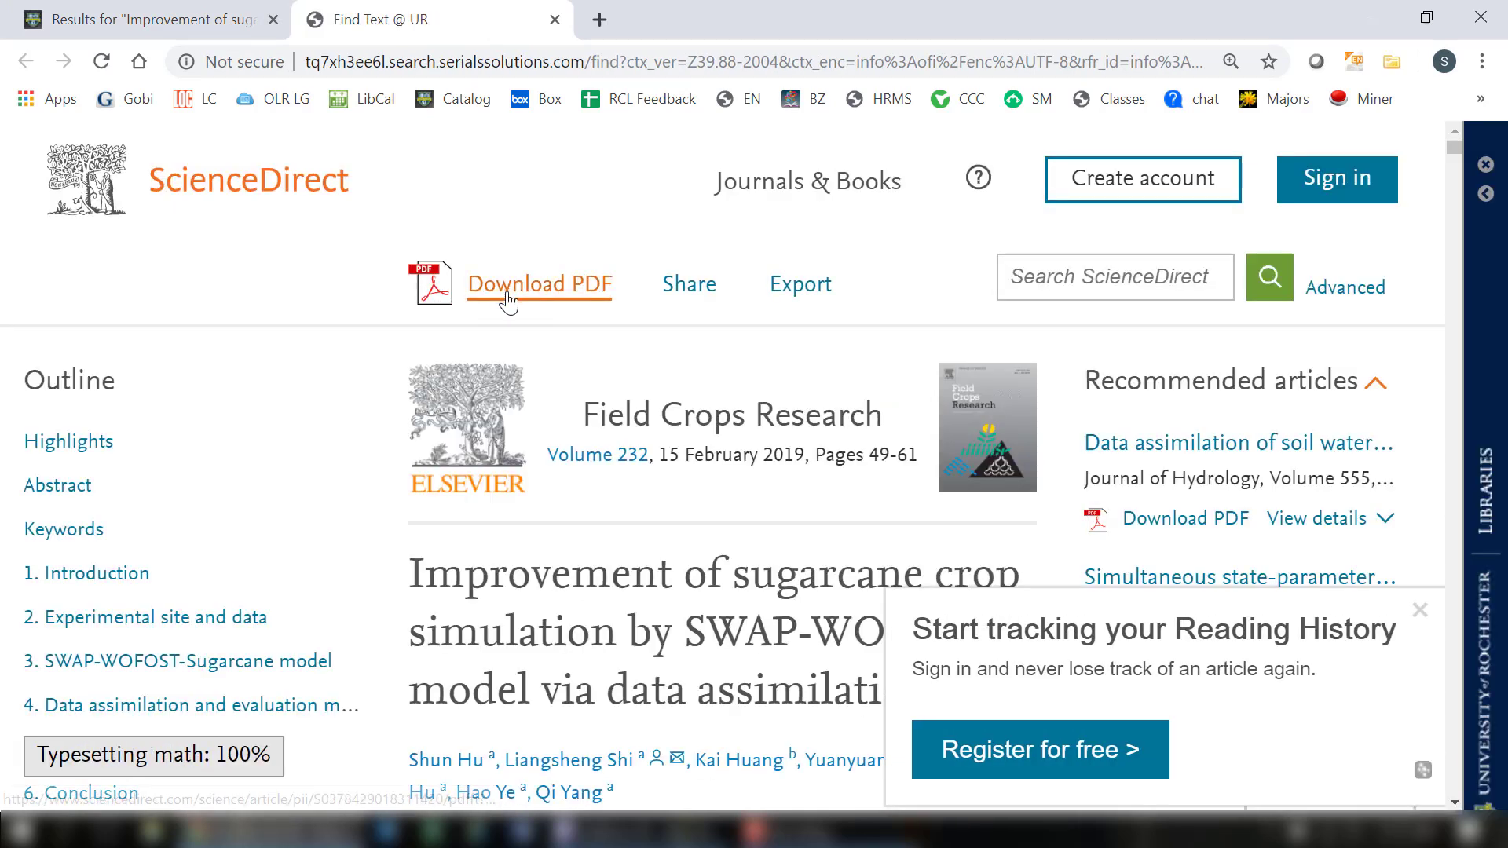
pyautogui.click(539, 284)
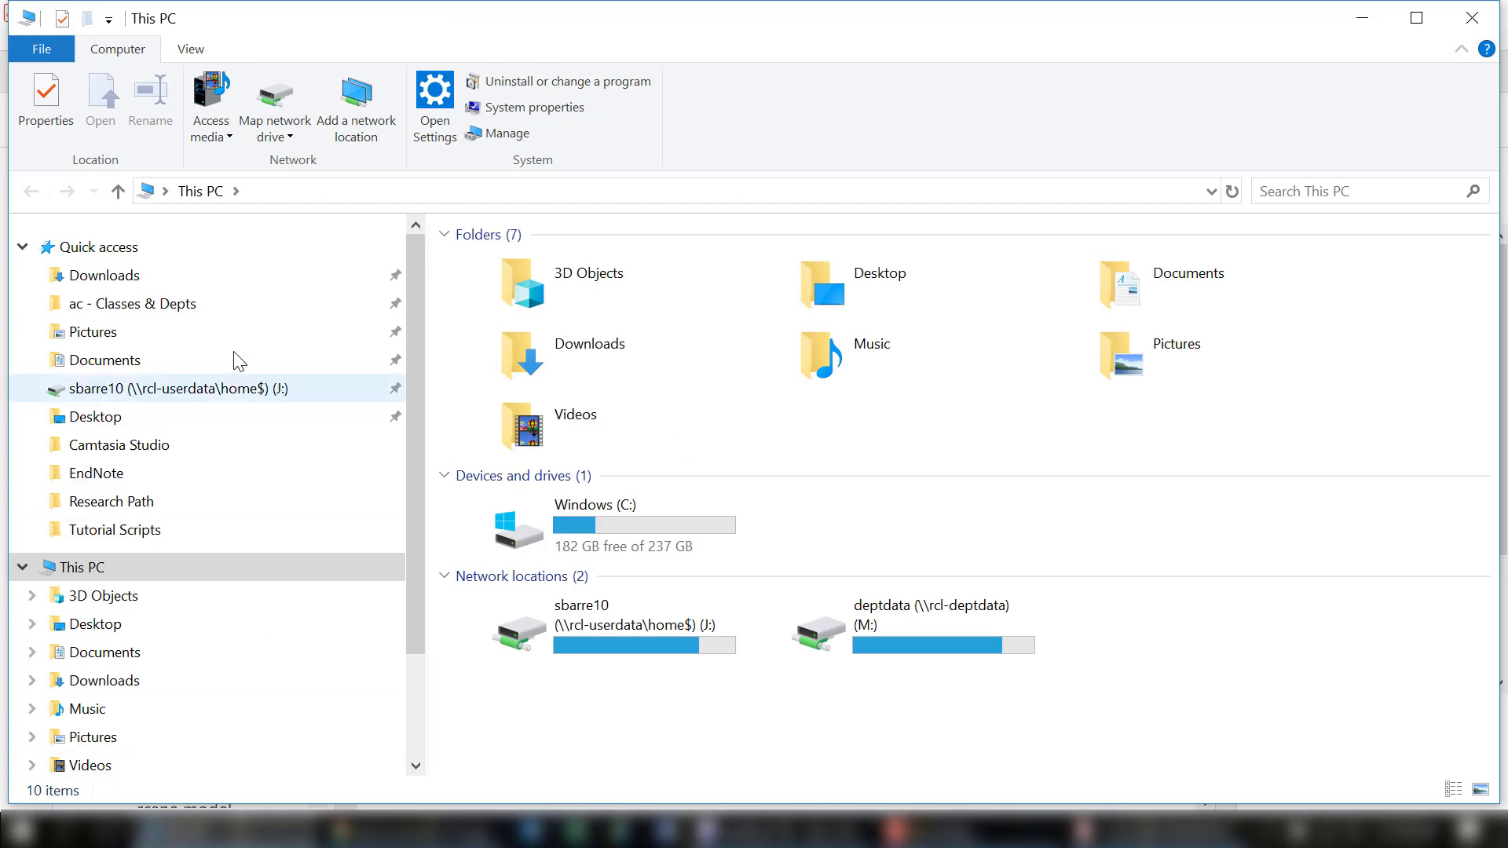
# Check the downloaded PDF in the Downloads folder, then return to the Hu 2019 reference.
pyautogui.doubleClick(103, 275)
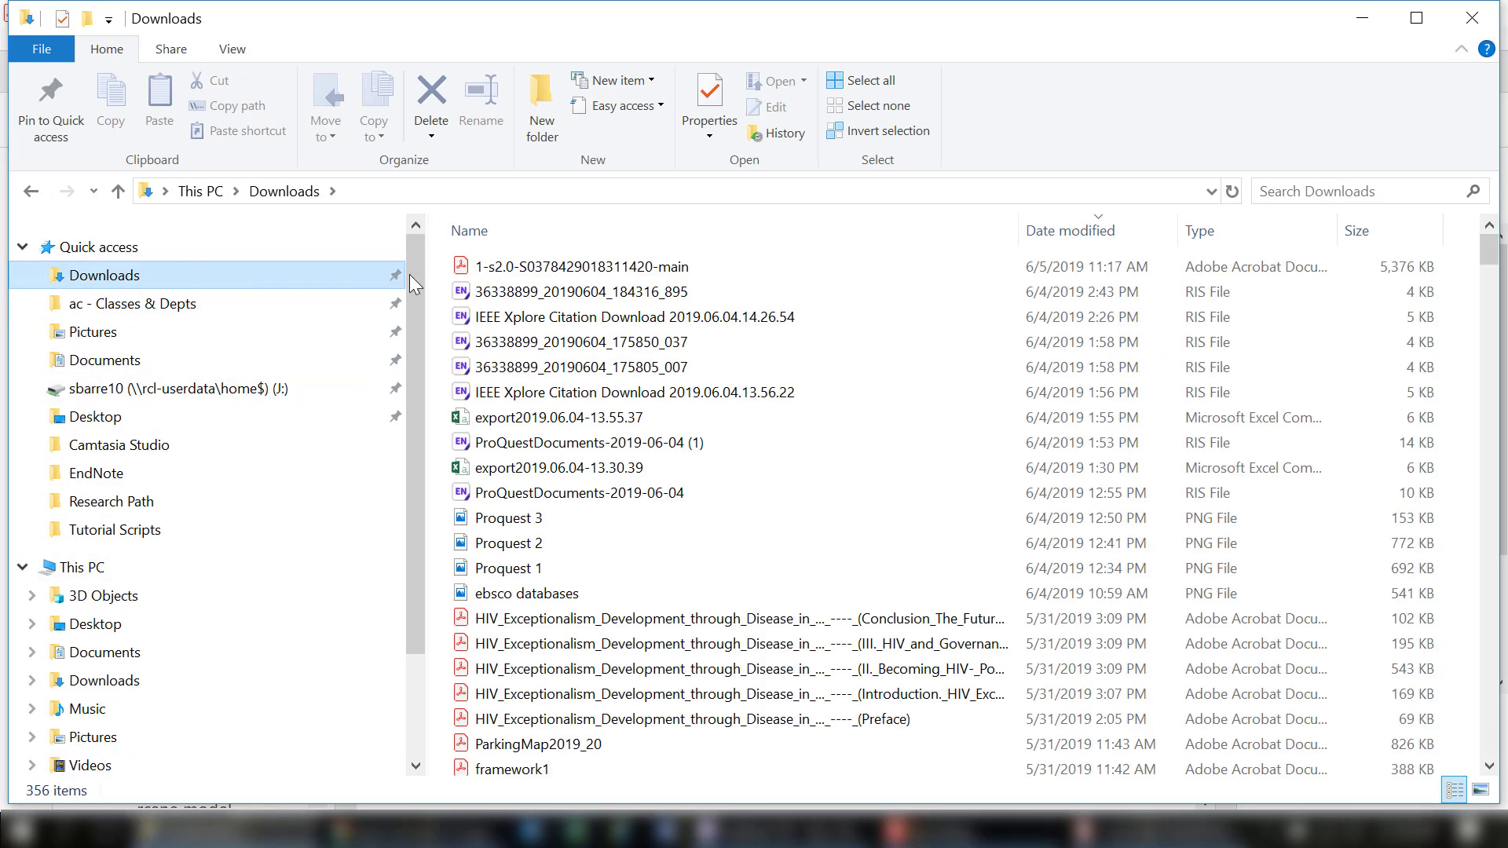
pyautogui.click(577, 266)
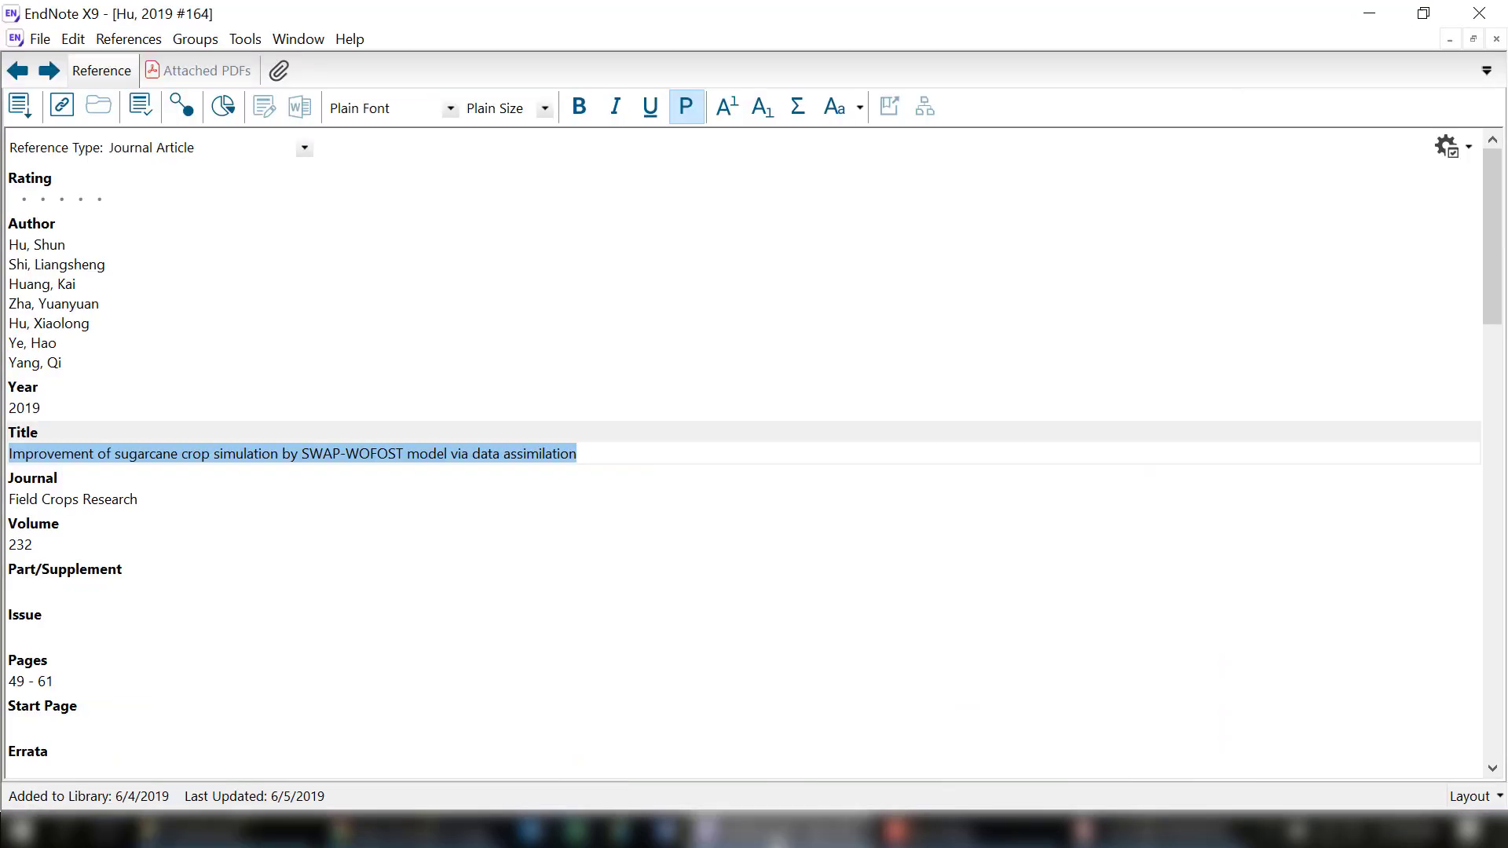
pyautogui.moveTo(103, 198)
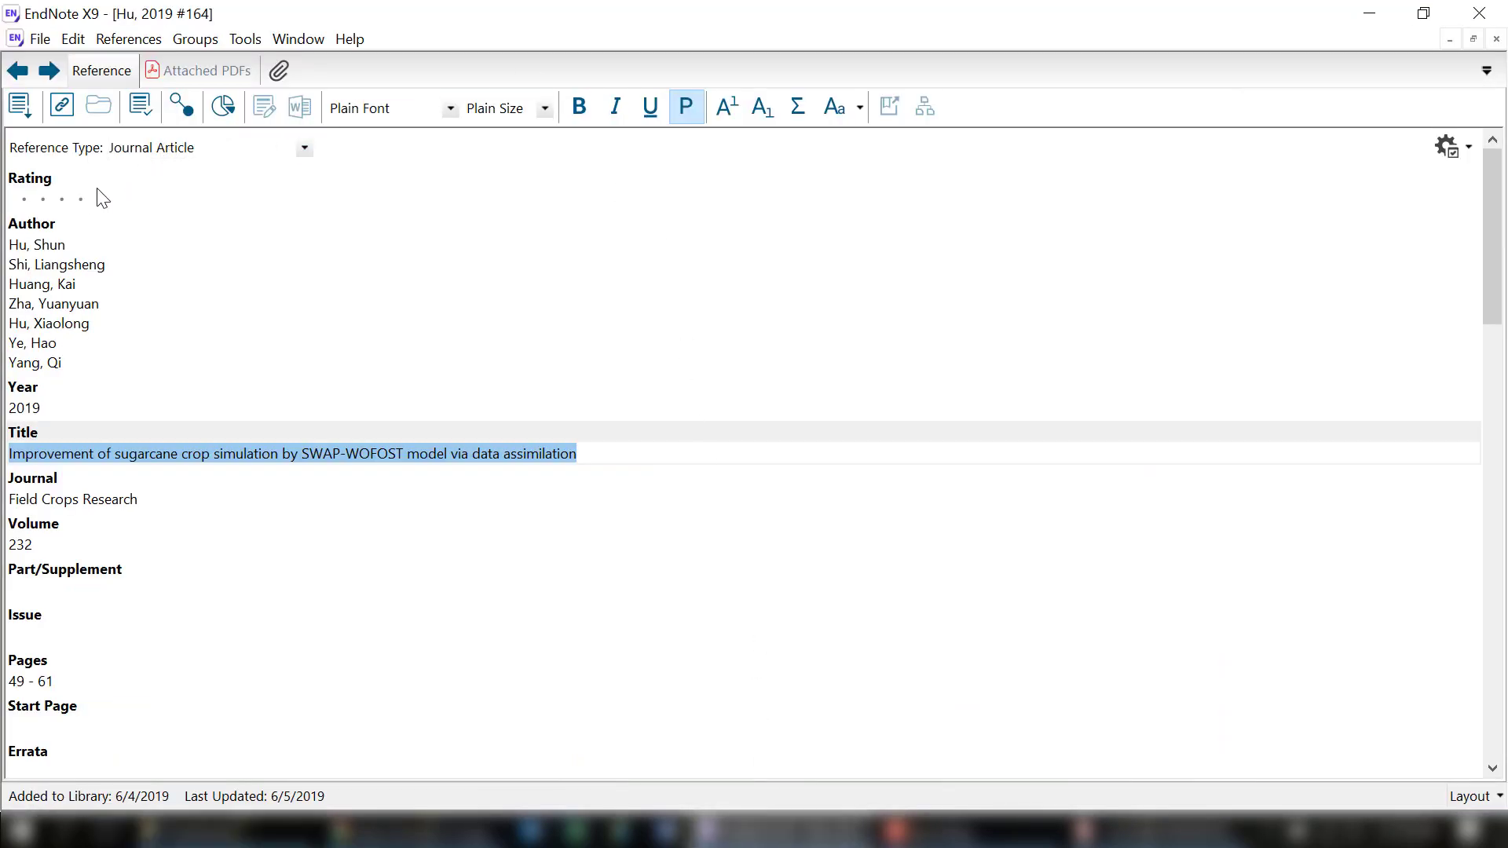
pyautogui.click(99, 199)
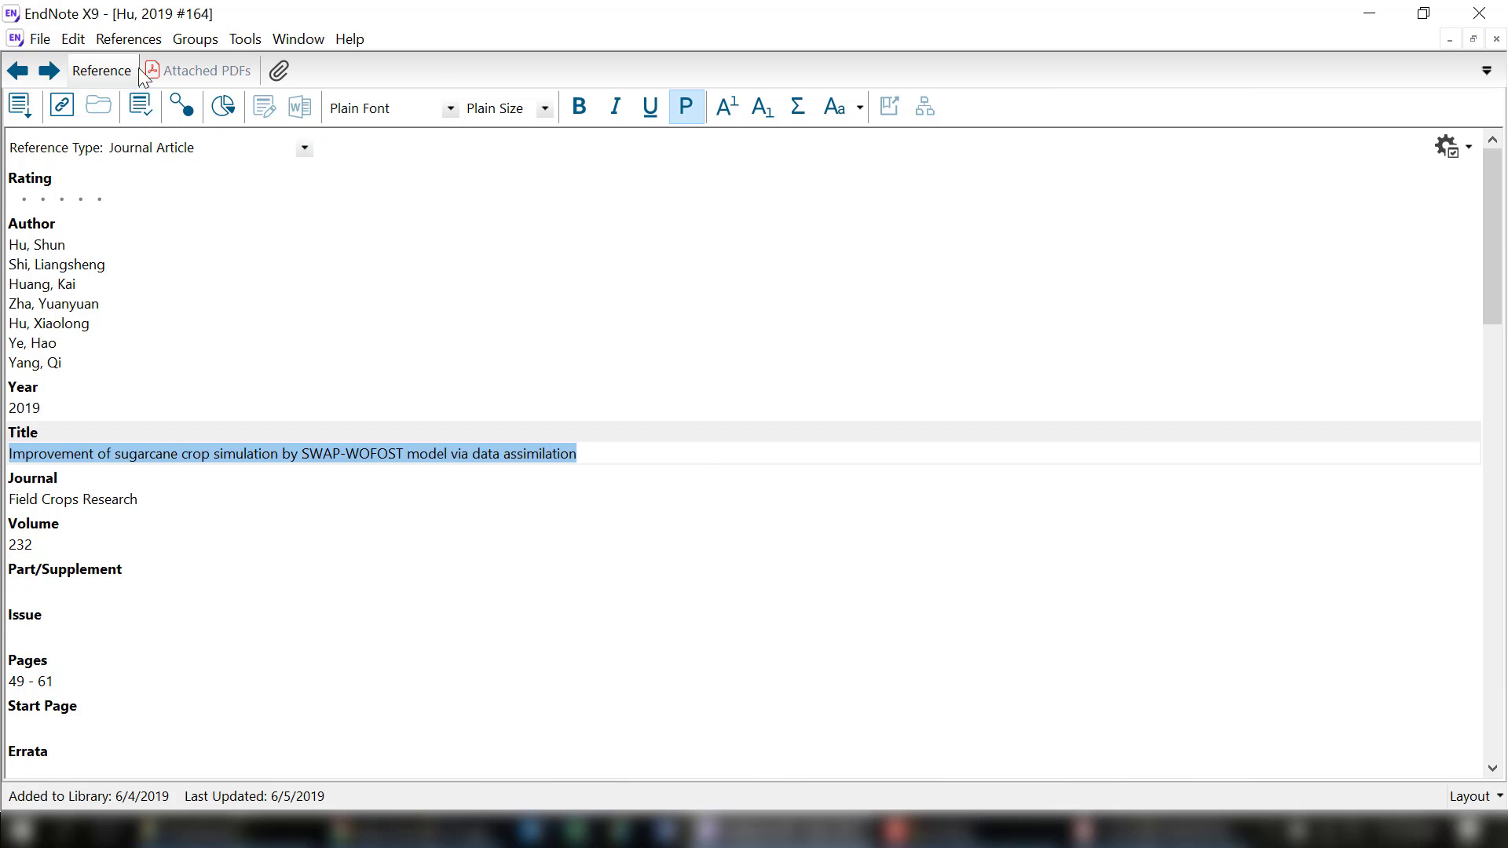
pyautogui.moveTo(183, 85)
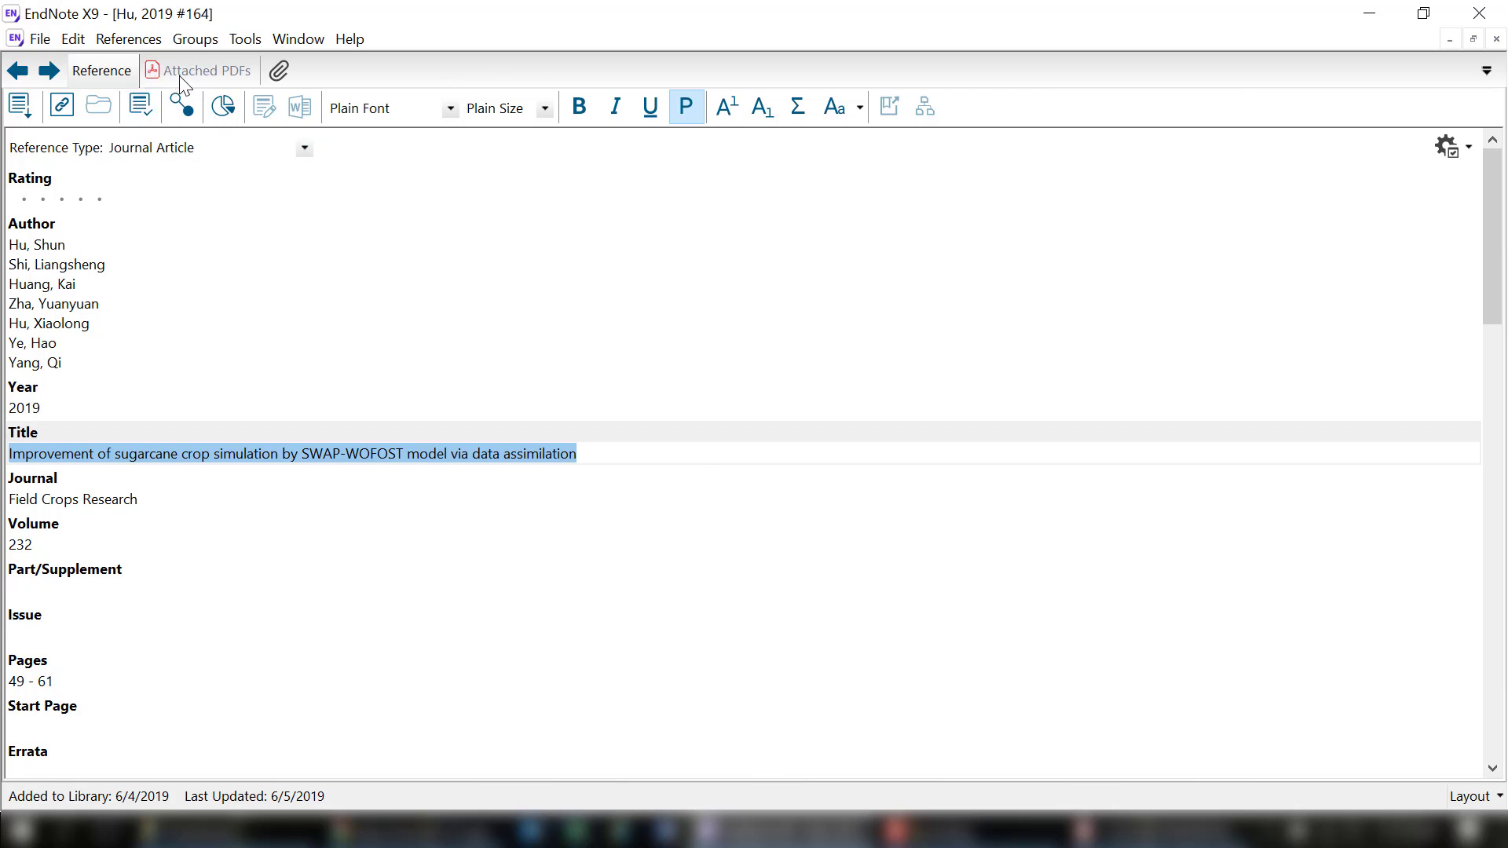
pyautogui.moveTo(278, 70)
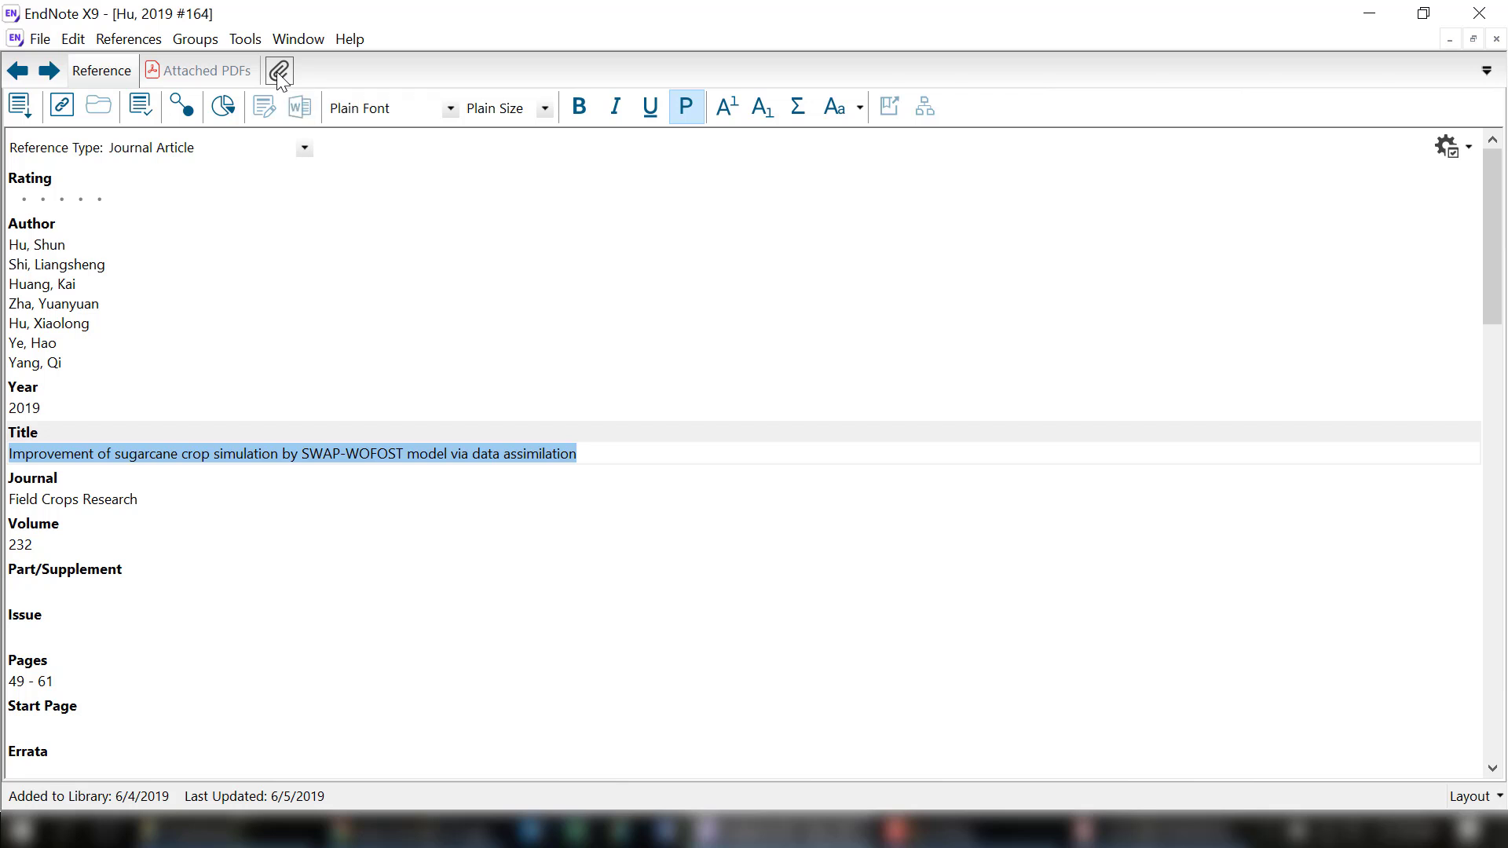
pyautogui.click(278, 70)
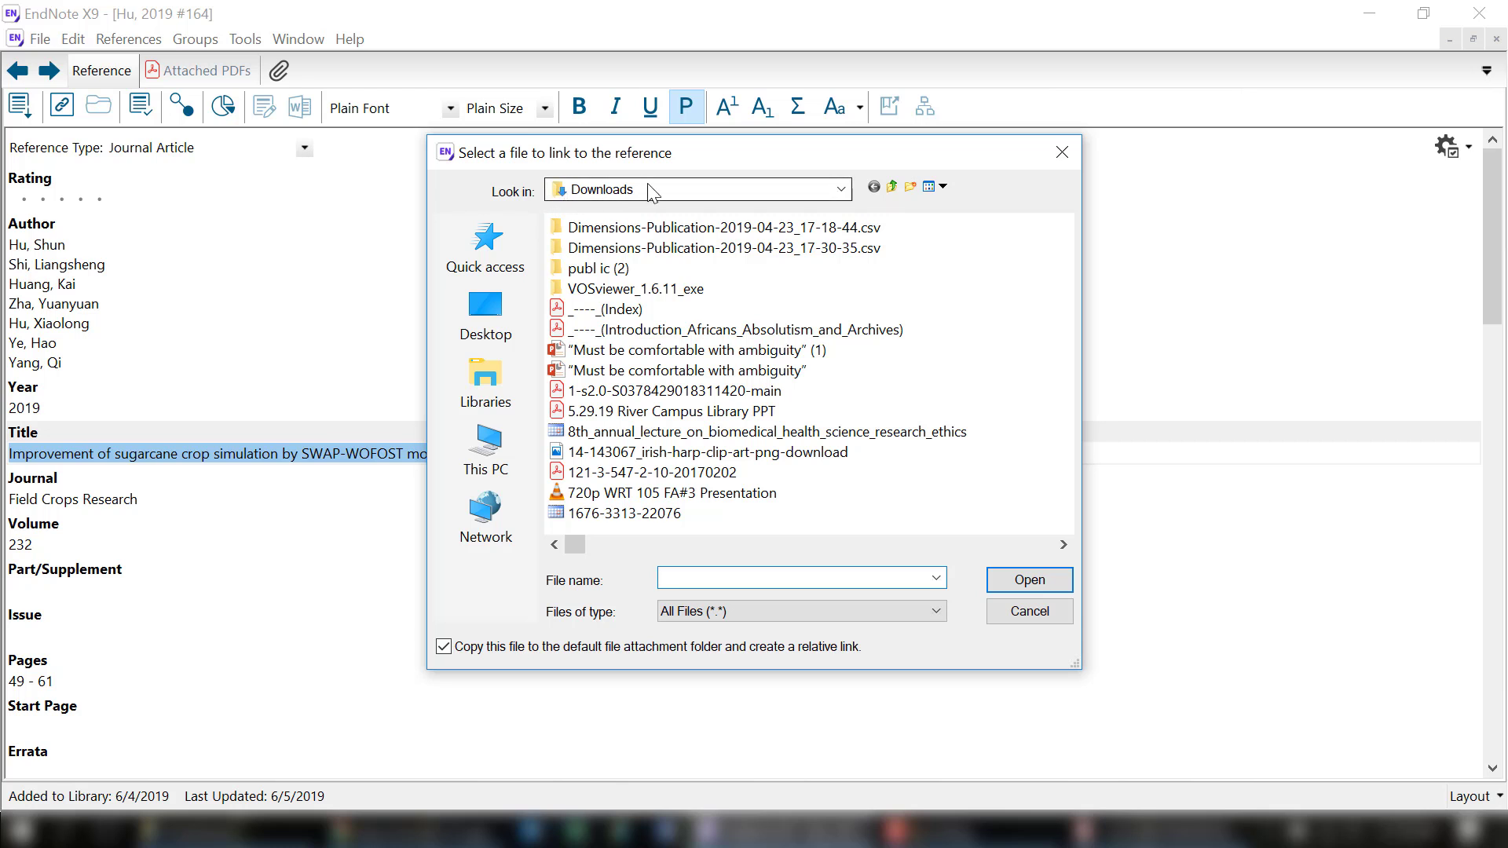
pyautogui.click(801, 577)
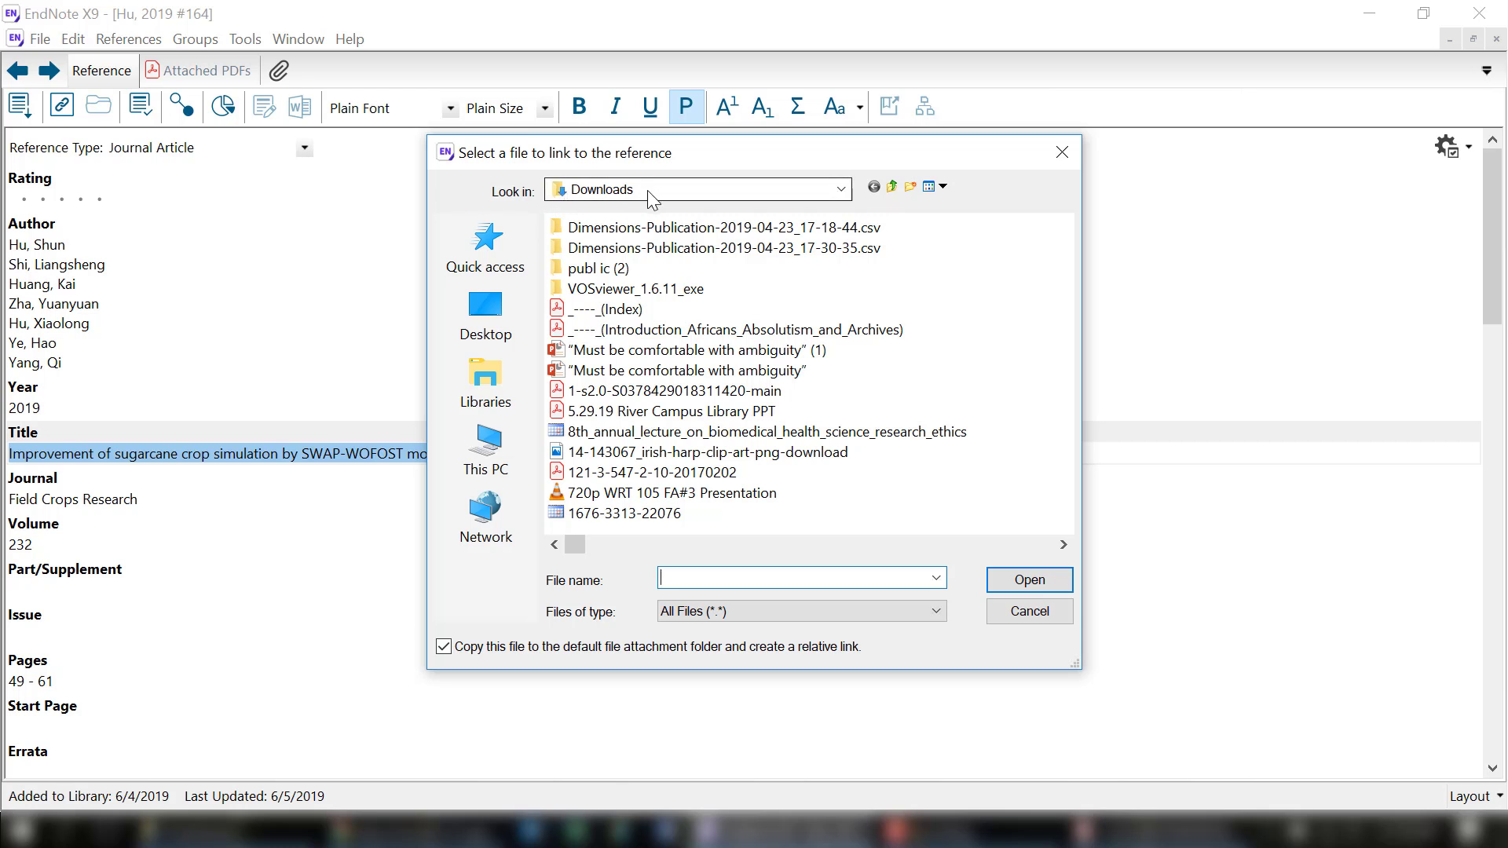
pyautogui.click(634, 289)
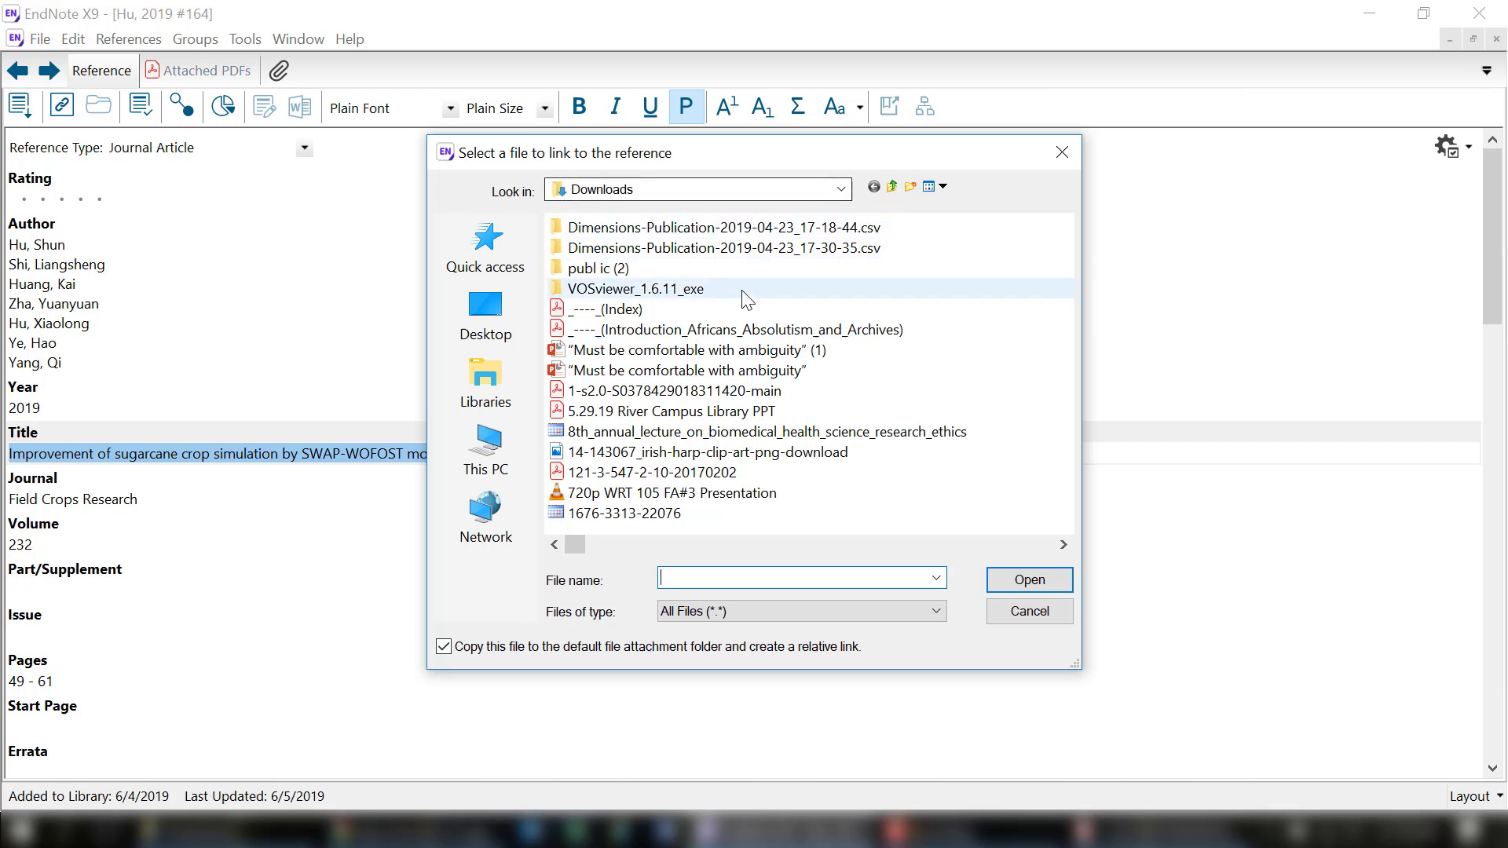
pyautogui.click(602, 267)
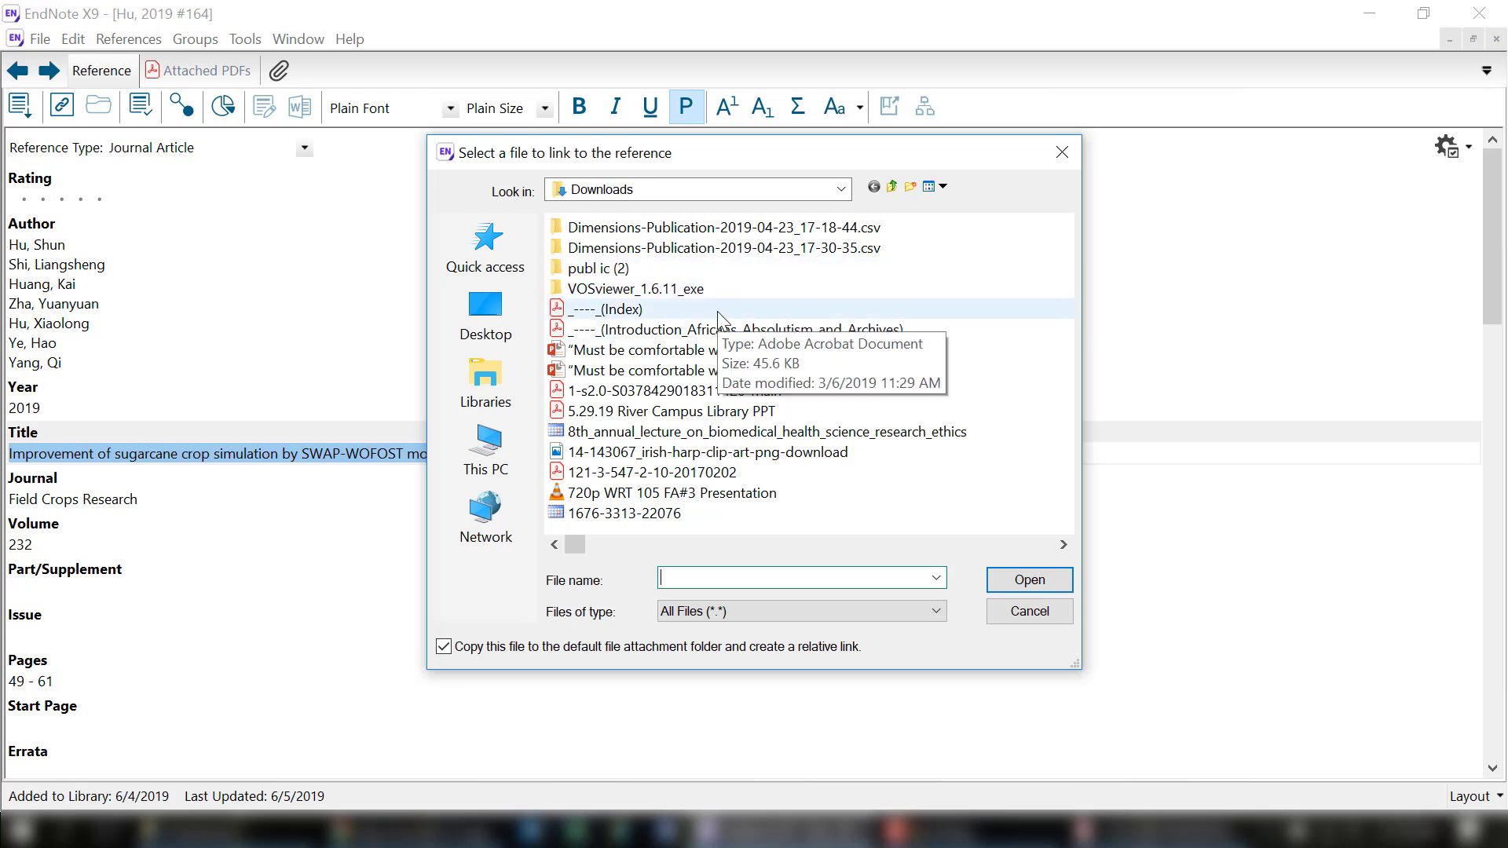
pyautogui.click(938, 185)
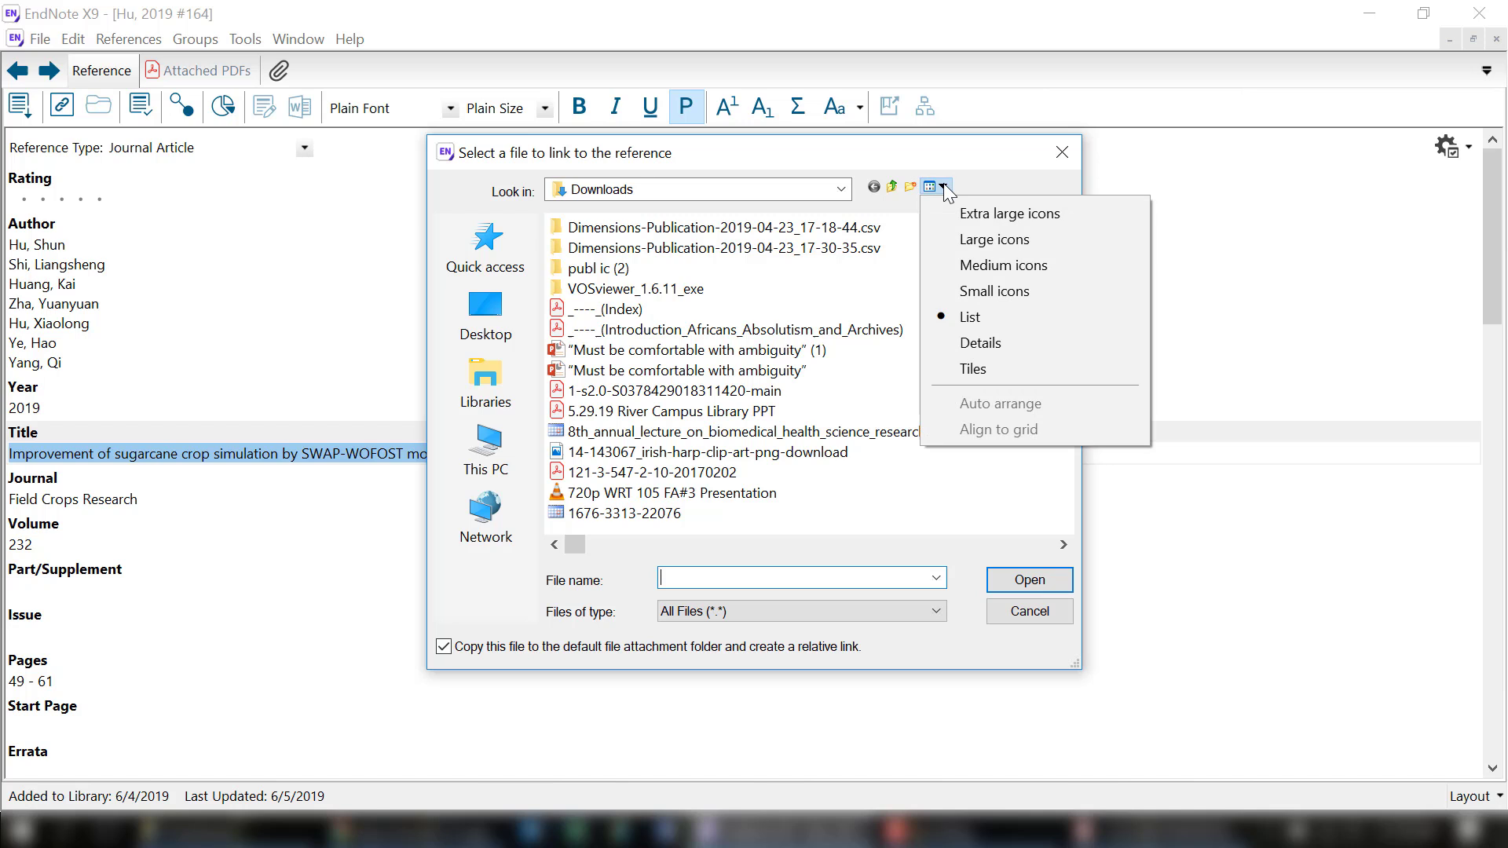
pyautogui.click(980, 342)
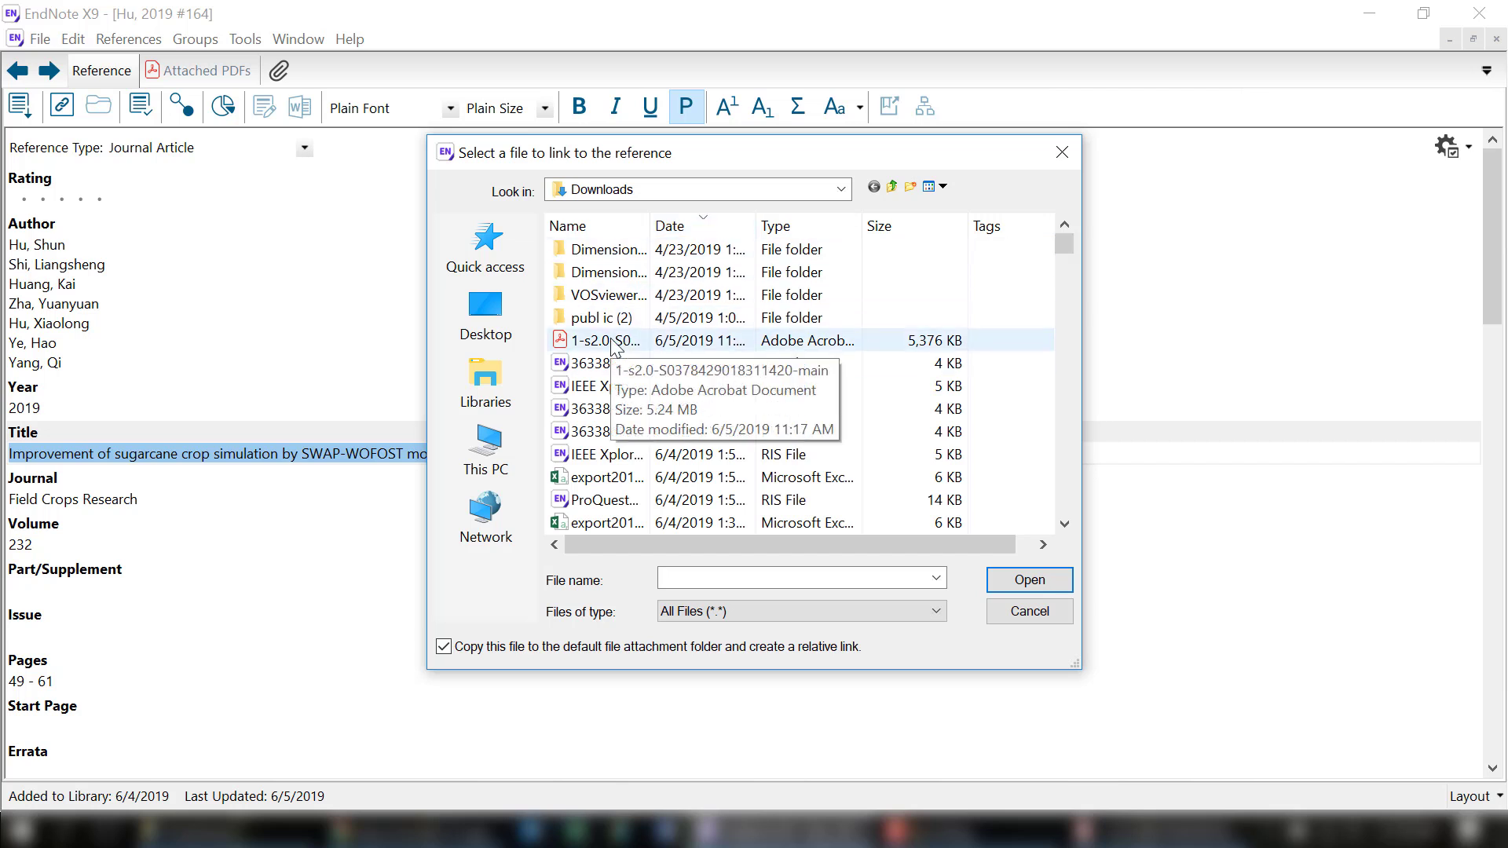
pyautogui.click(605, 340)
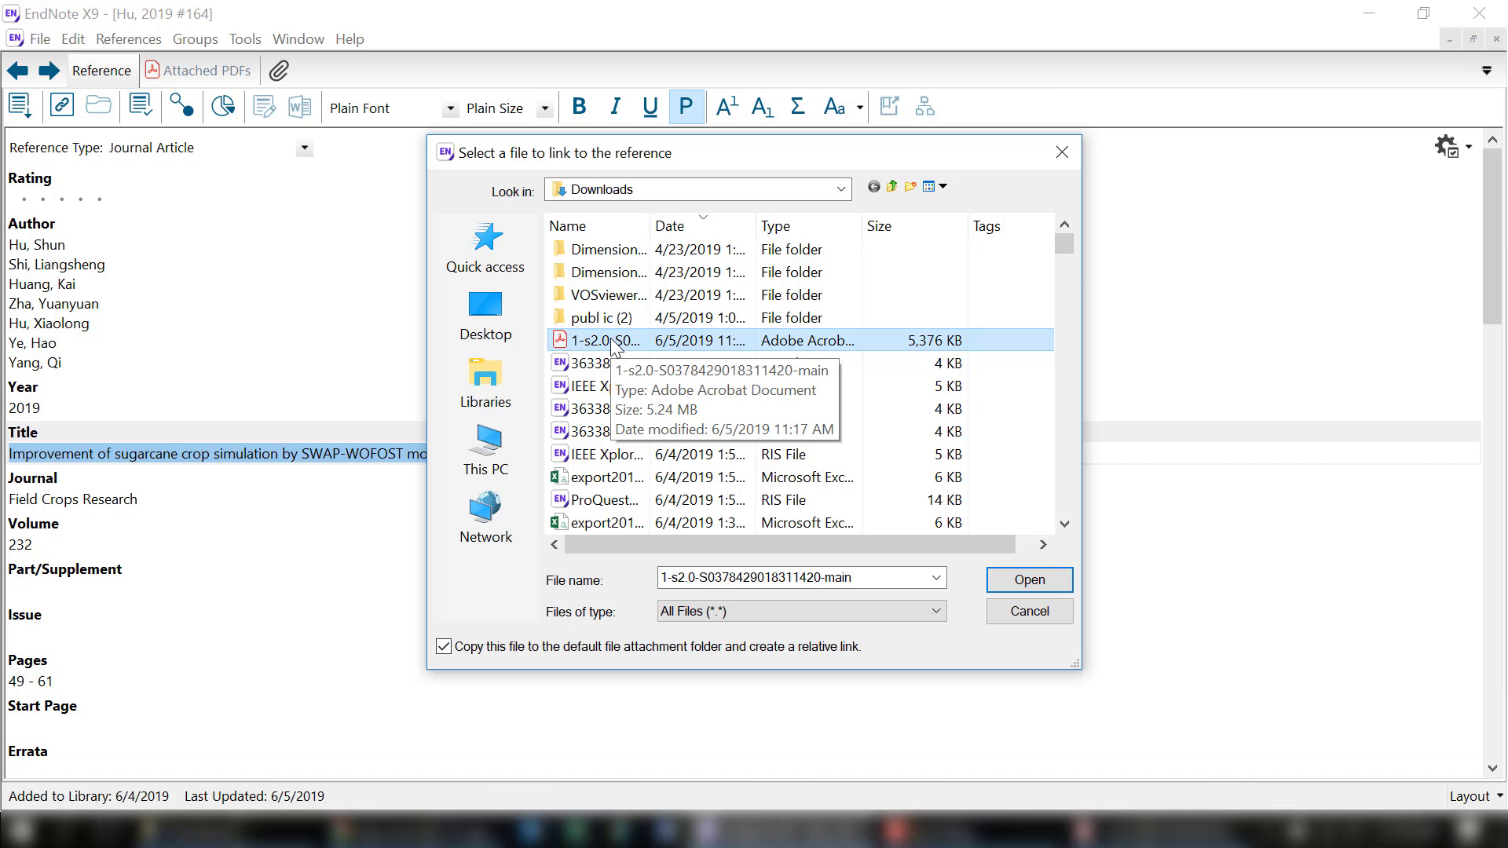
pyautogui.click(1028, 580)
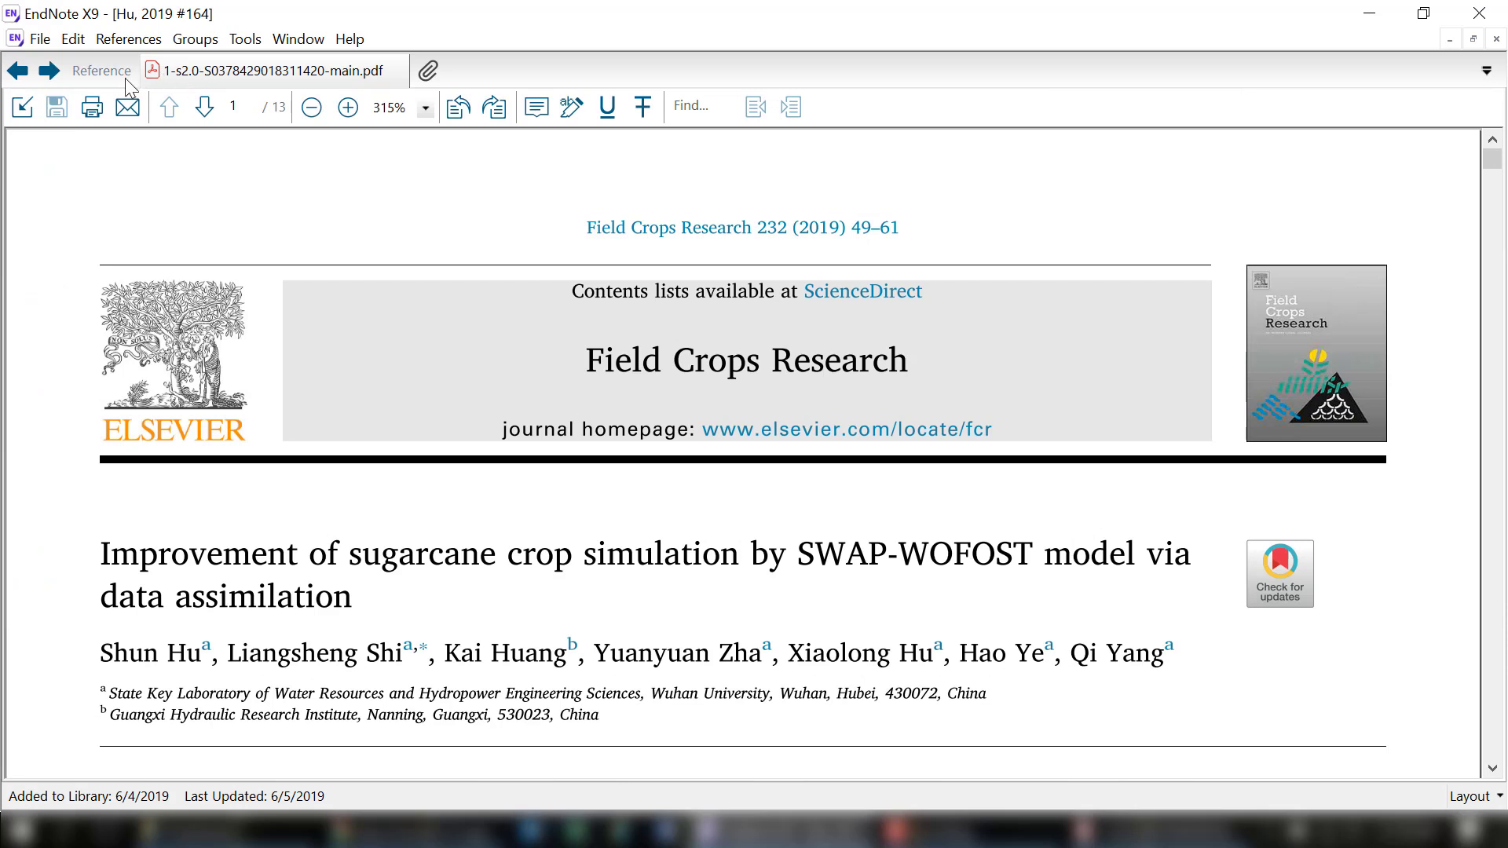
pyautogui.moveTo(128, 89)
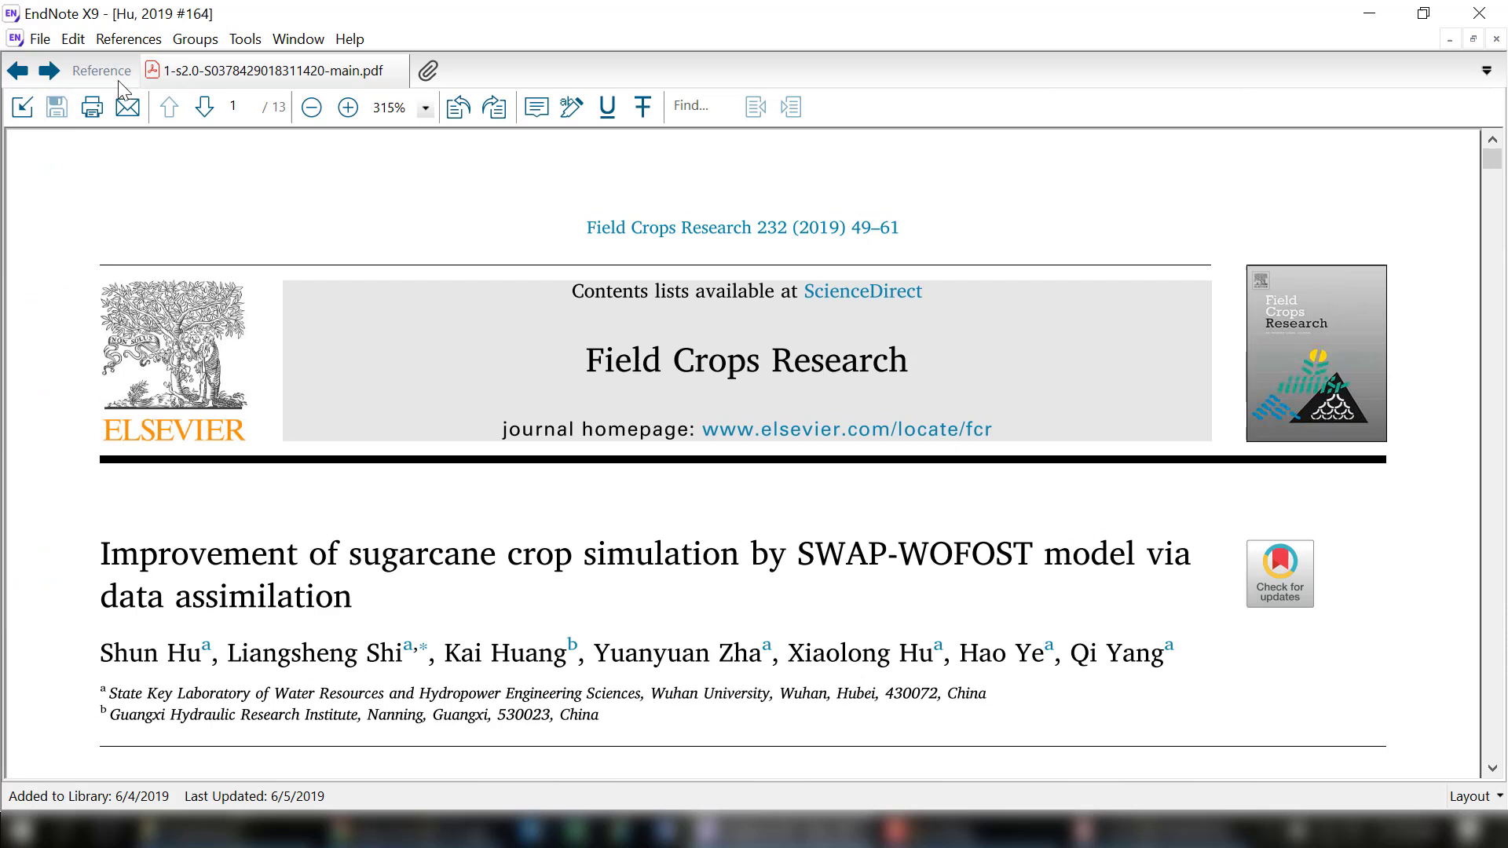
pyautogui.moveTo(273, 159)
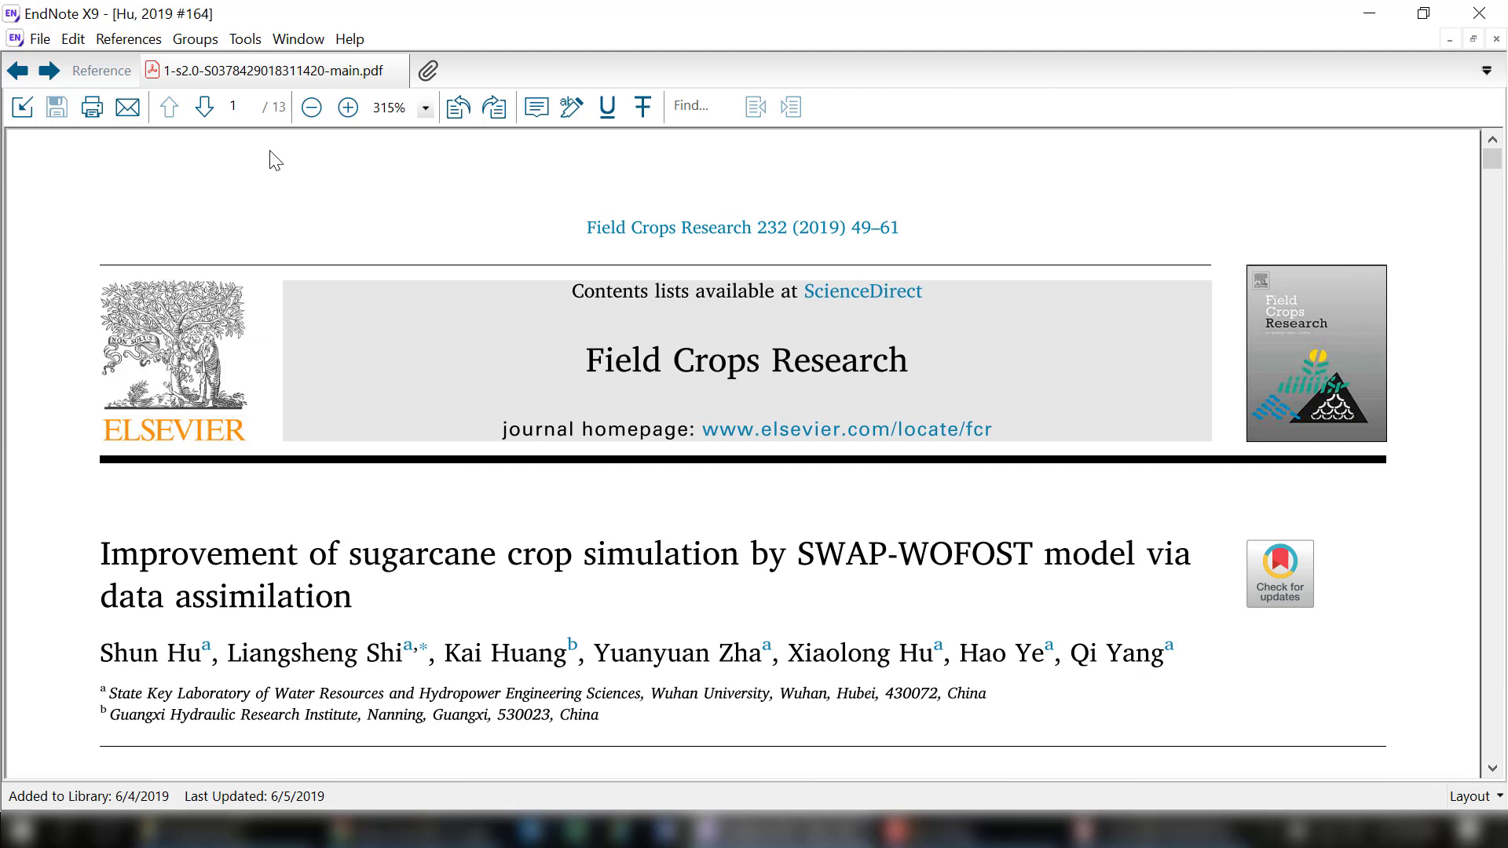
pyautogui.moveTo(524, 185)
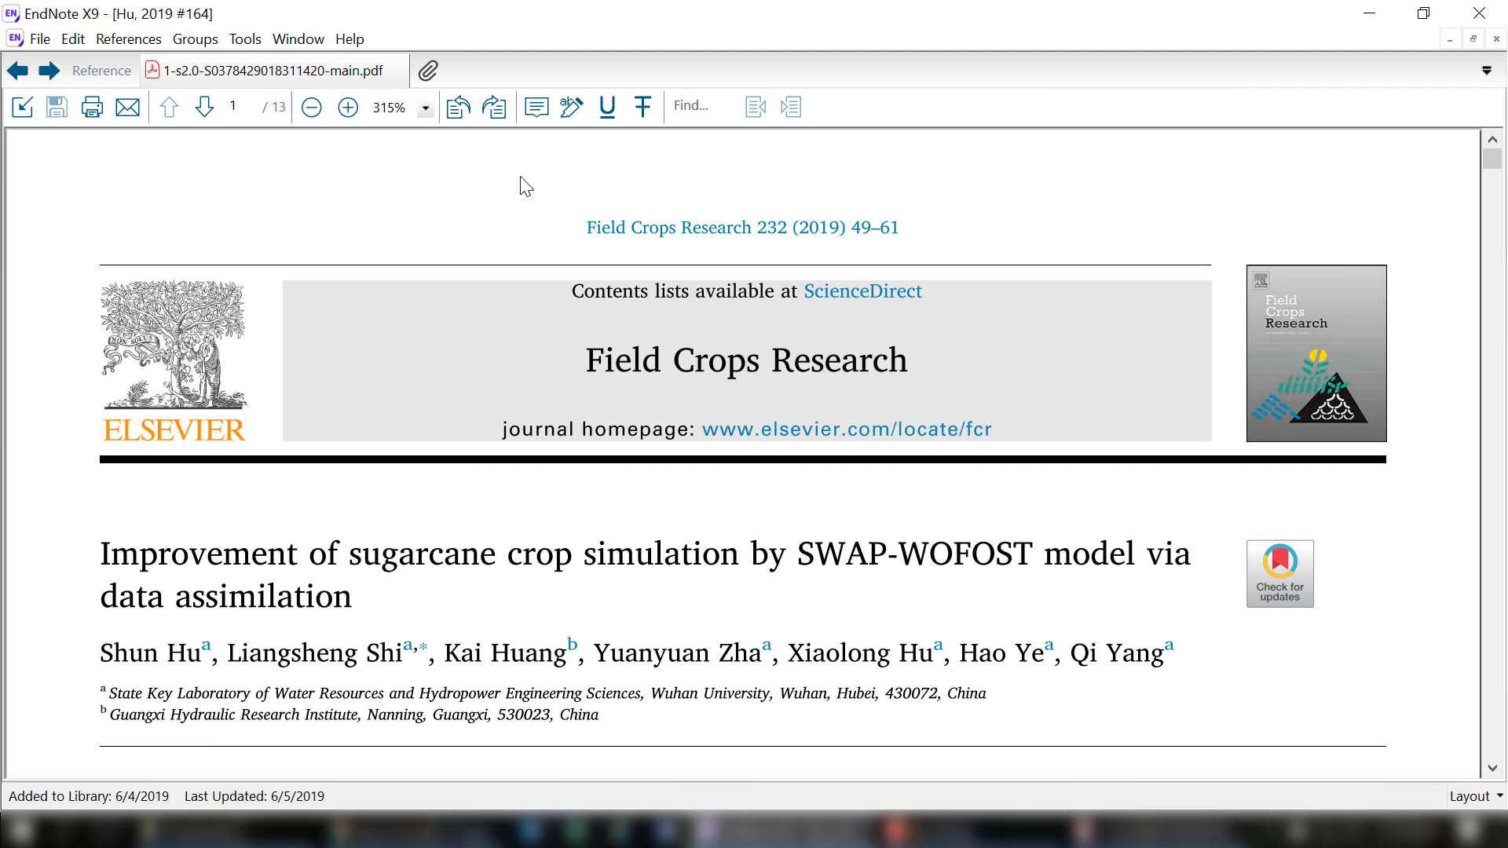
pyautogui.moveTo(534, 202)
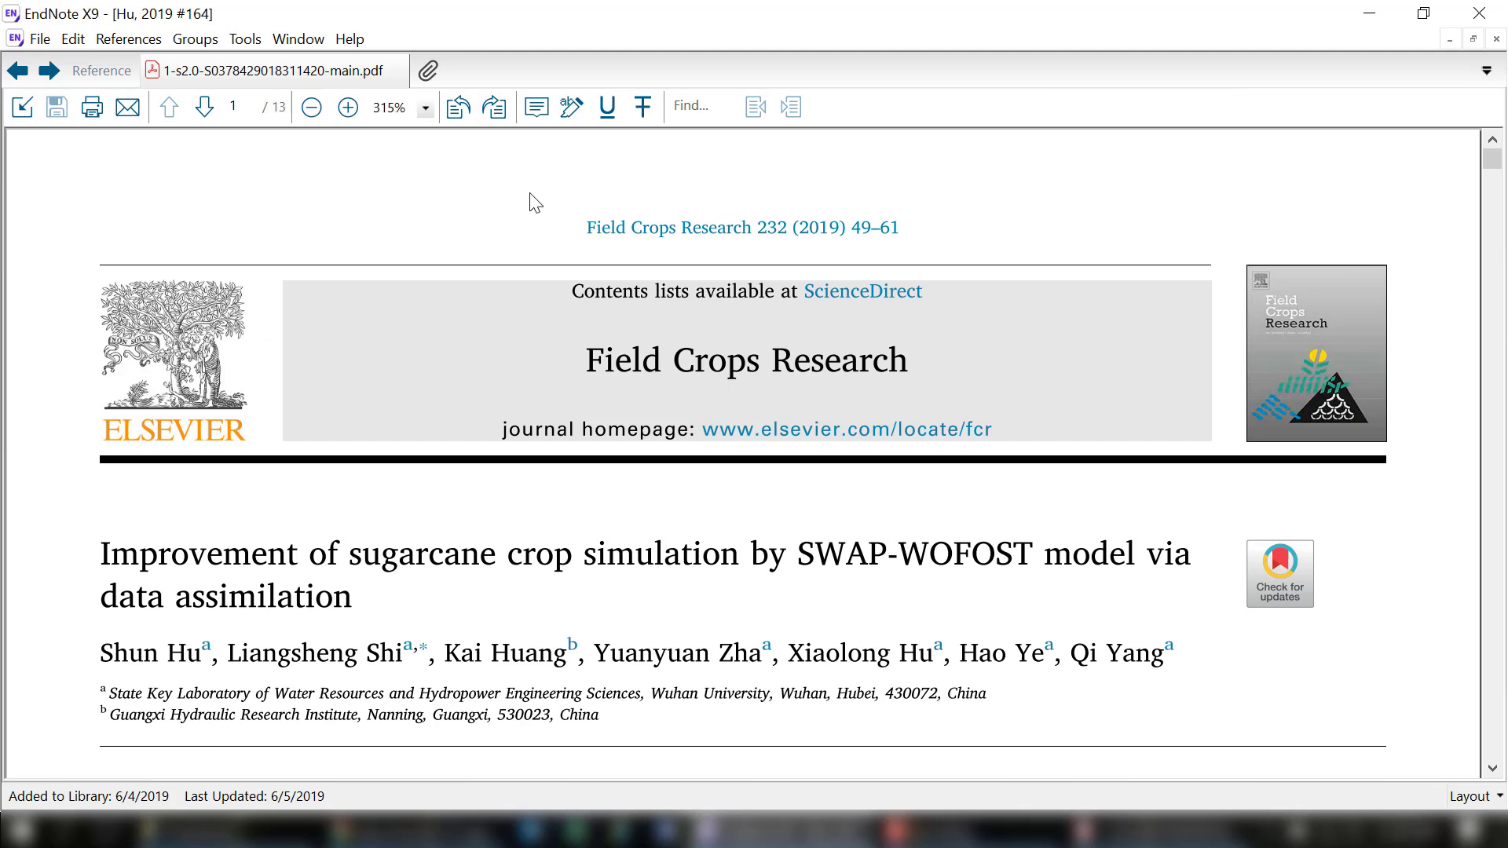
pyautogui.moveTo(536, 107)
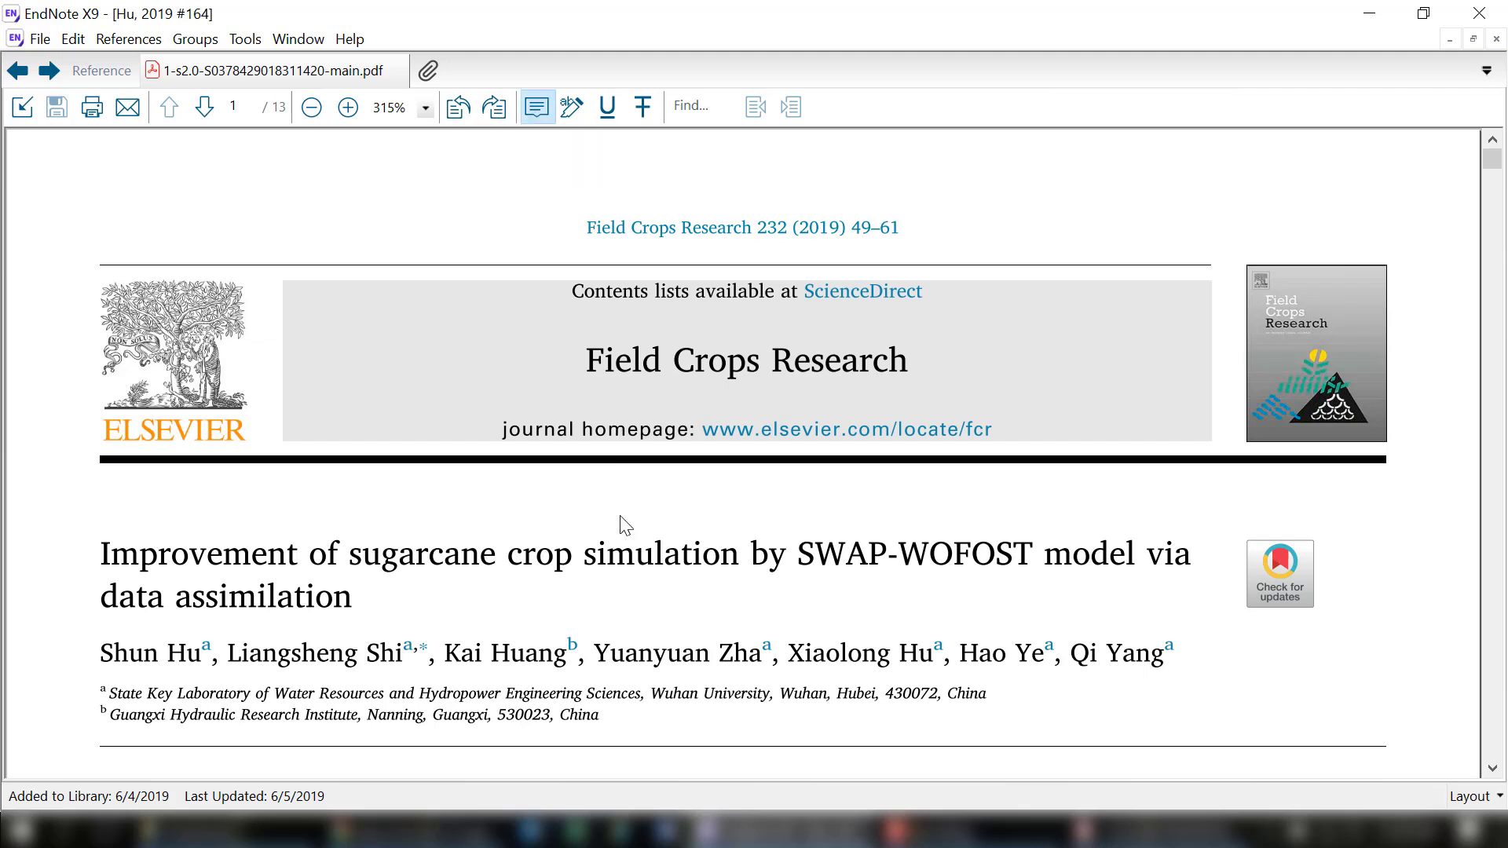
# Place a sticky note above the article title and close its comment box.
pyautogui.doubleClick(661, 555)
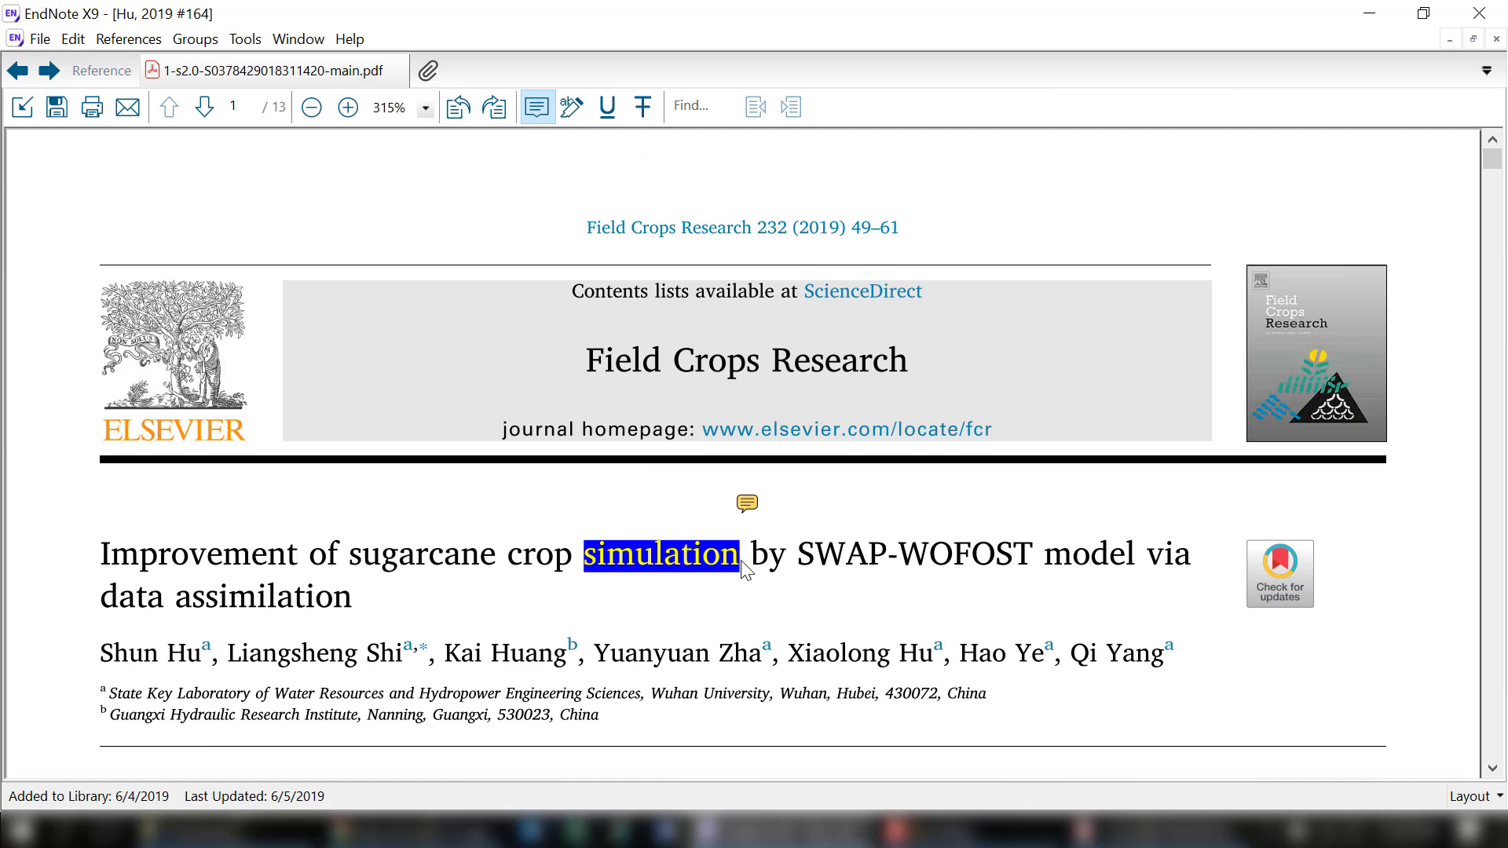
pyautogui.click(746, 502)
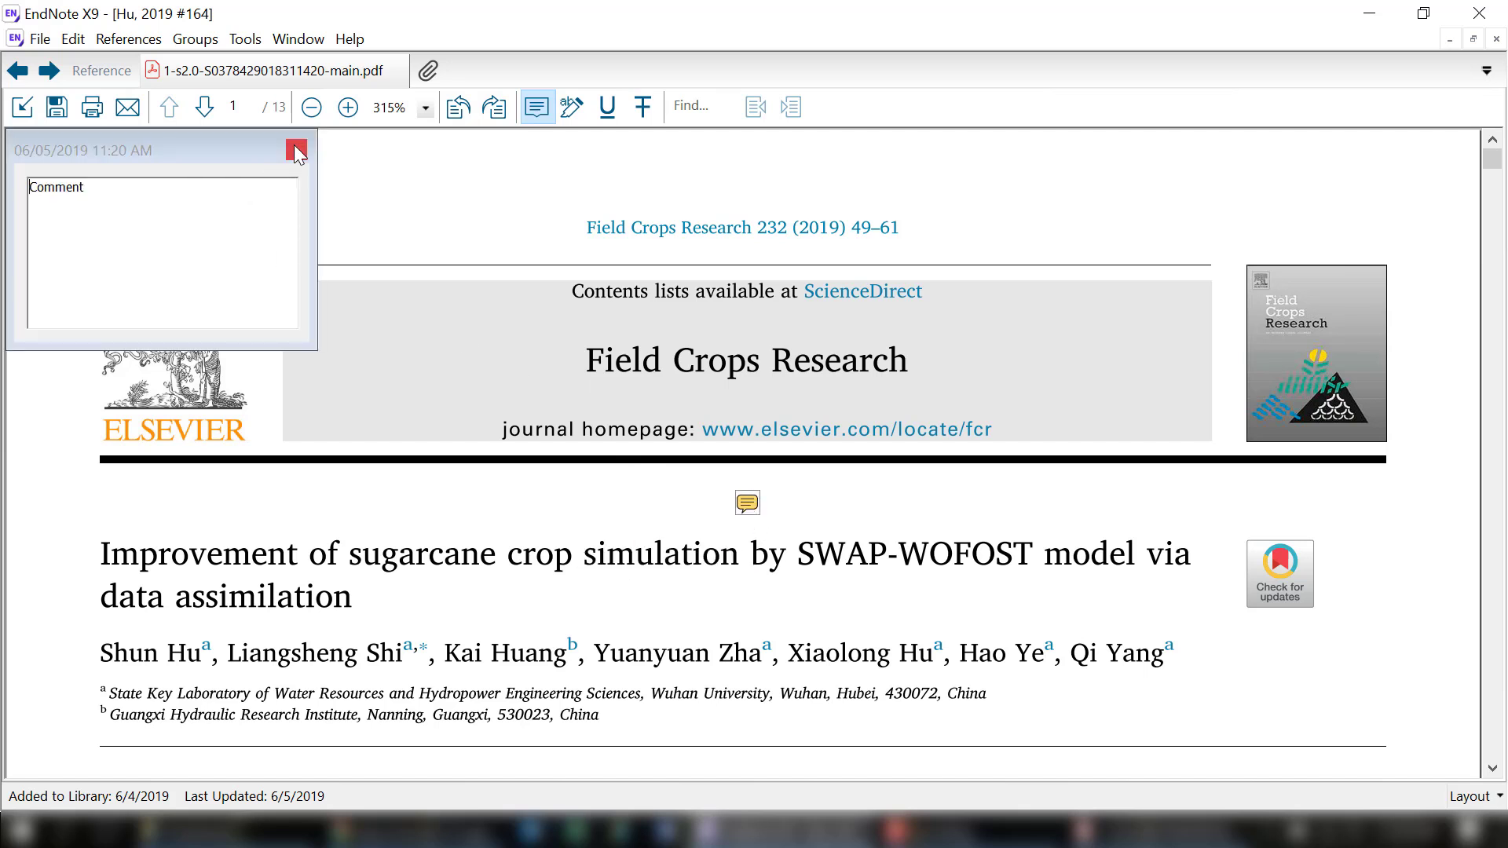
pyautogui.click(296, 151)
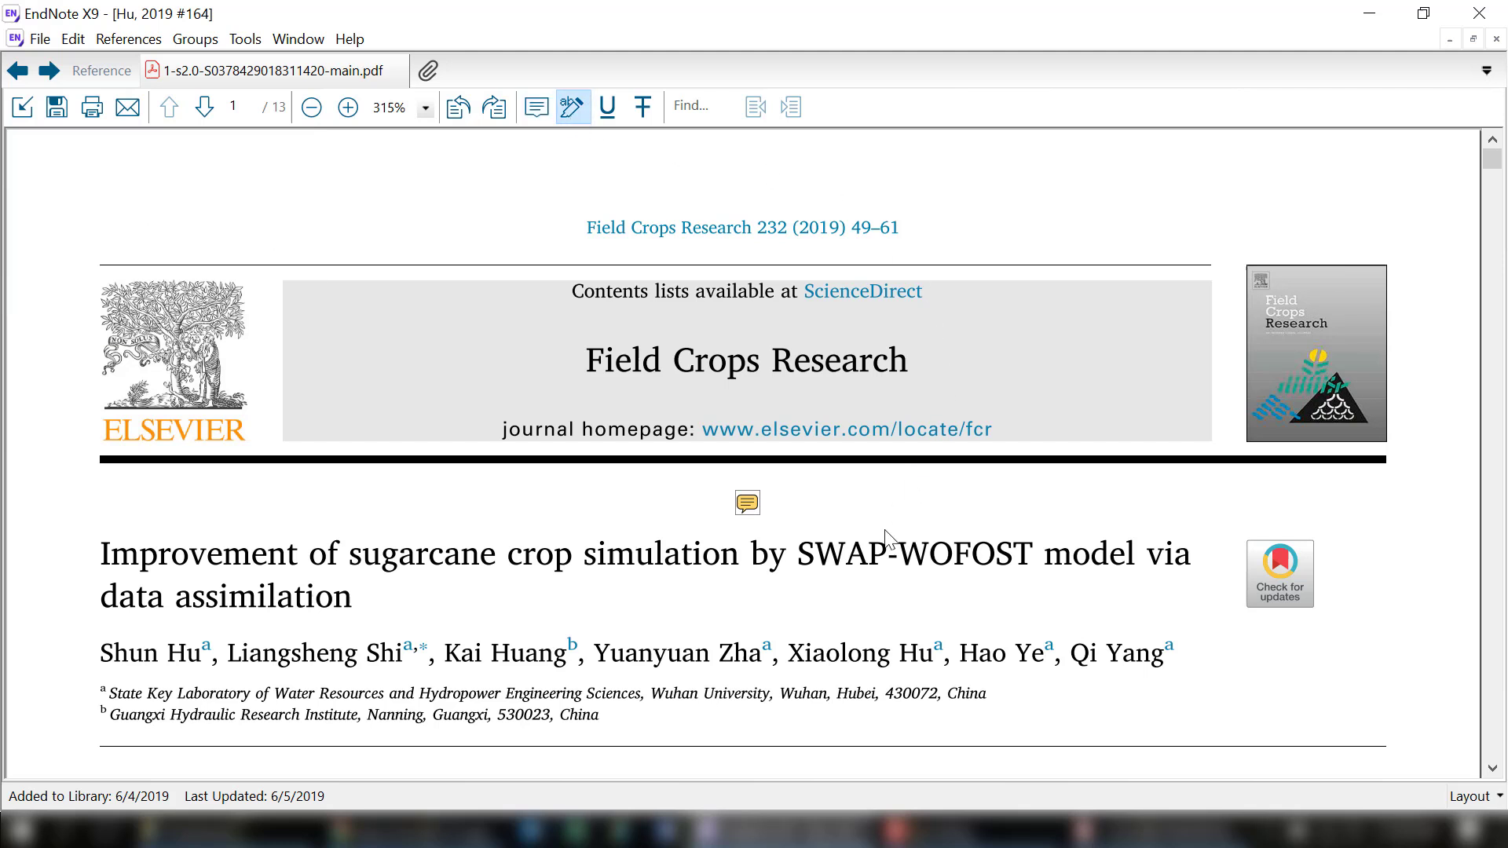
pyautogui.moveTo(1034, 562)
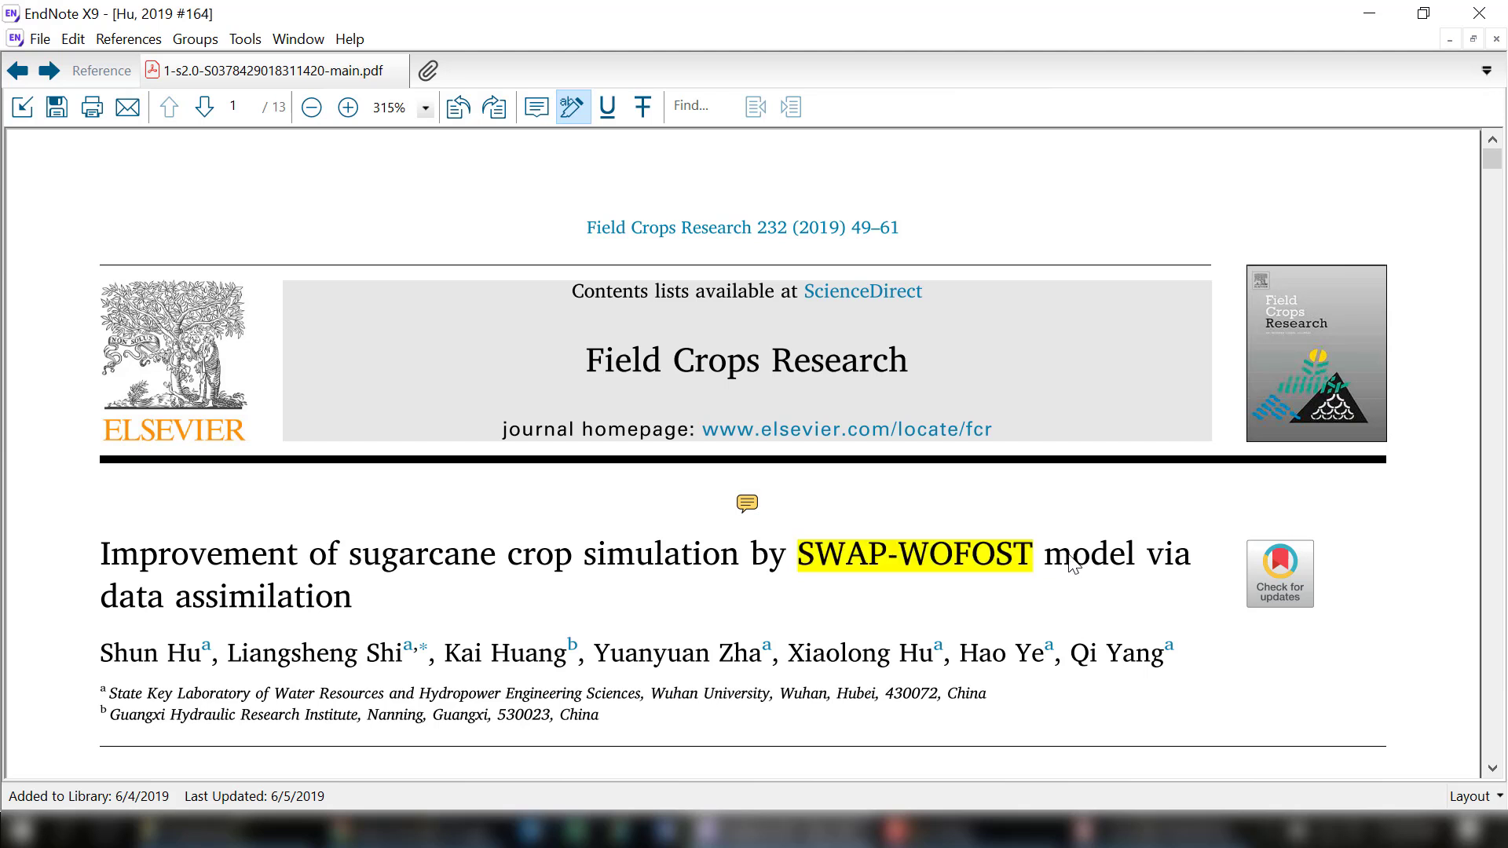
# Underline 'assimilation' in the title and part of the author name Huang.
pyautogui.click(607, 107)
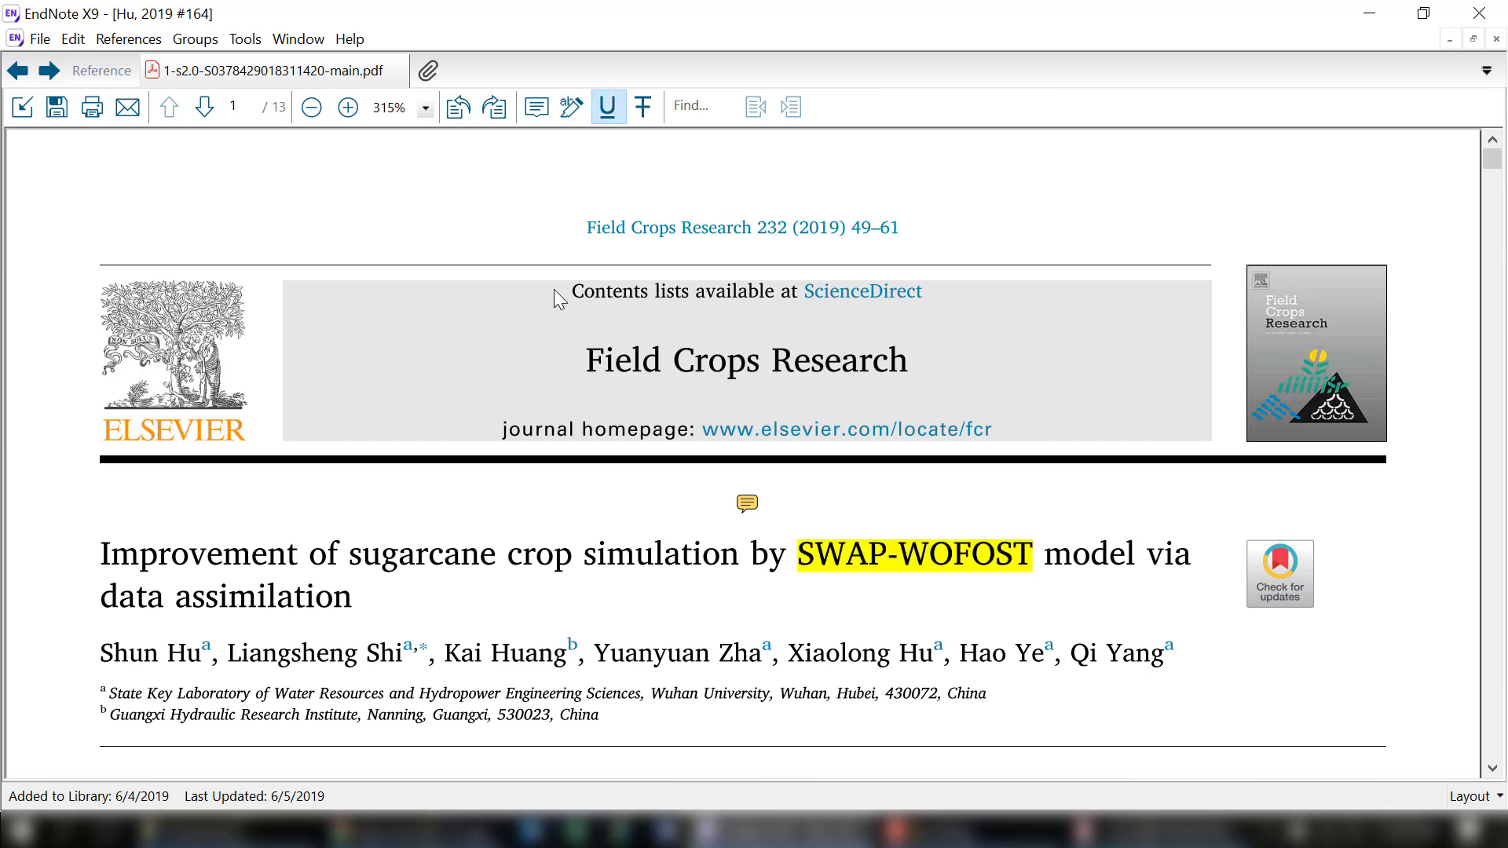
pyautogui.doubleClick(256, 596)
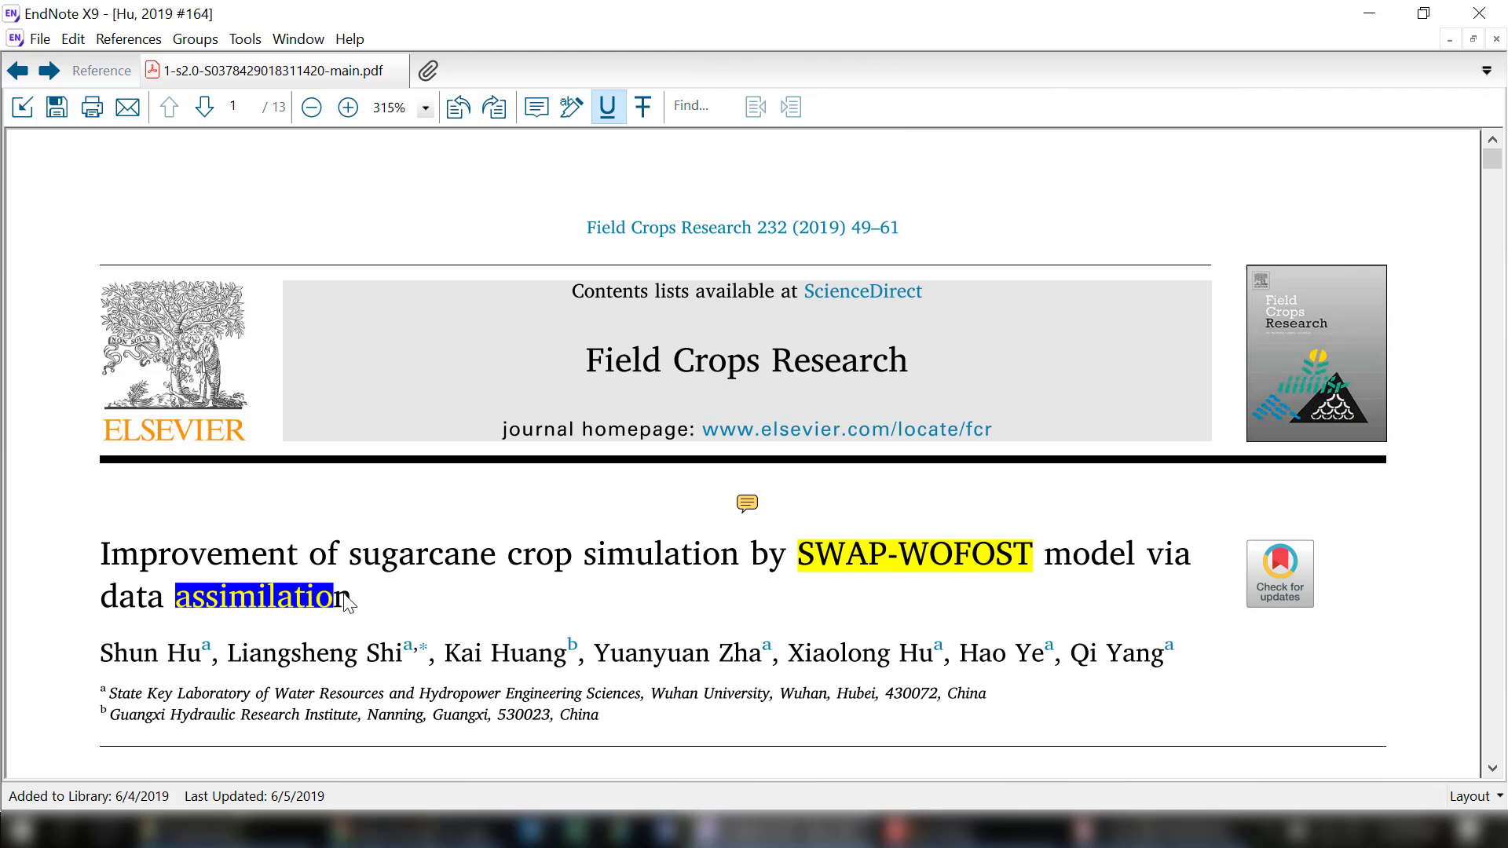
pyautogui.click(264, 596)
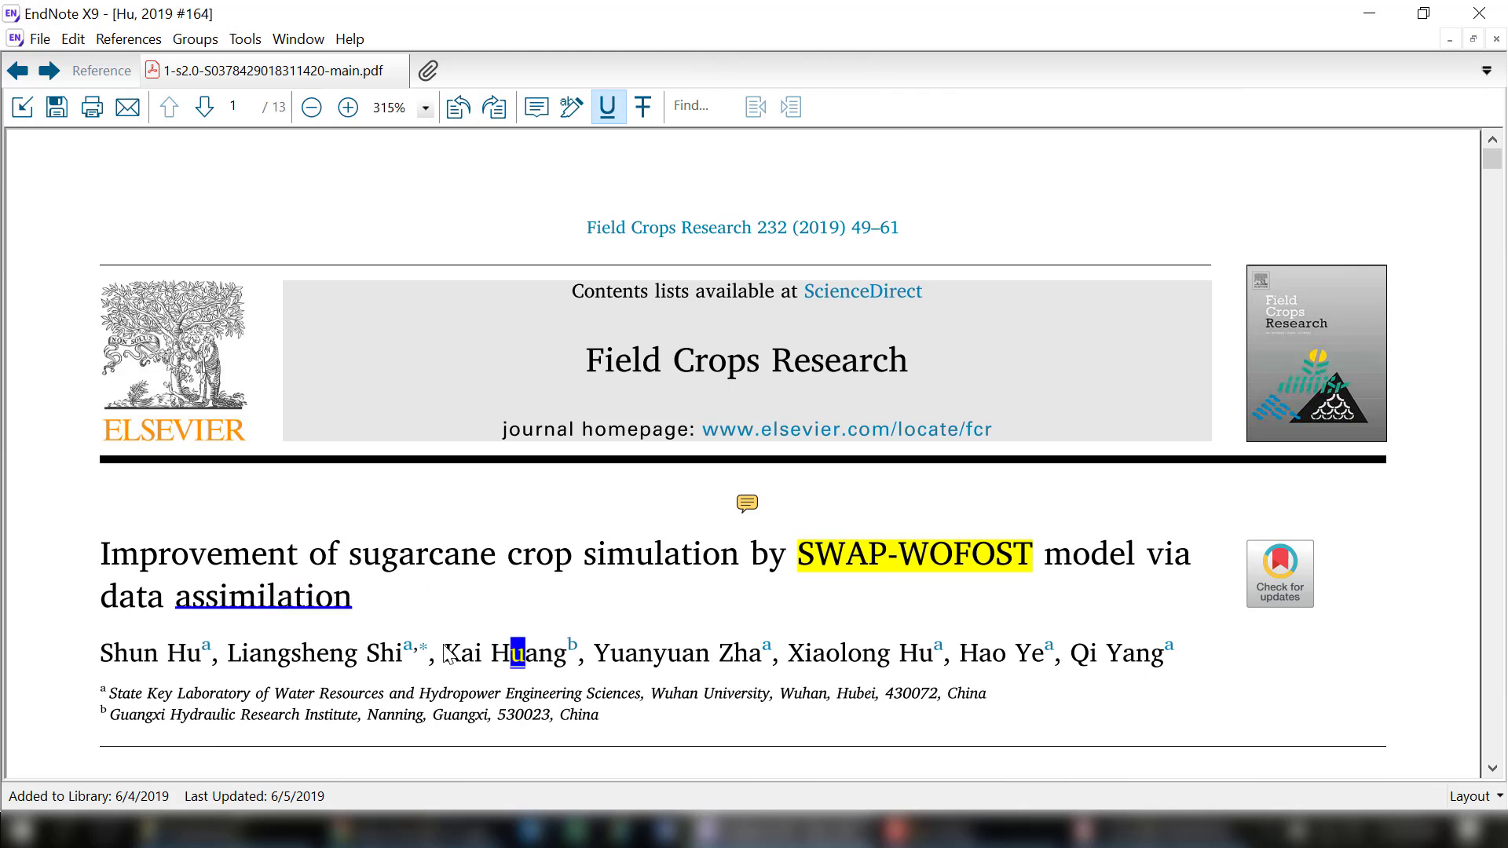
pyautogui.doubleClick(538, 553)
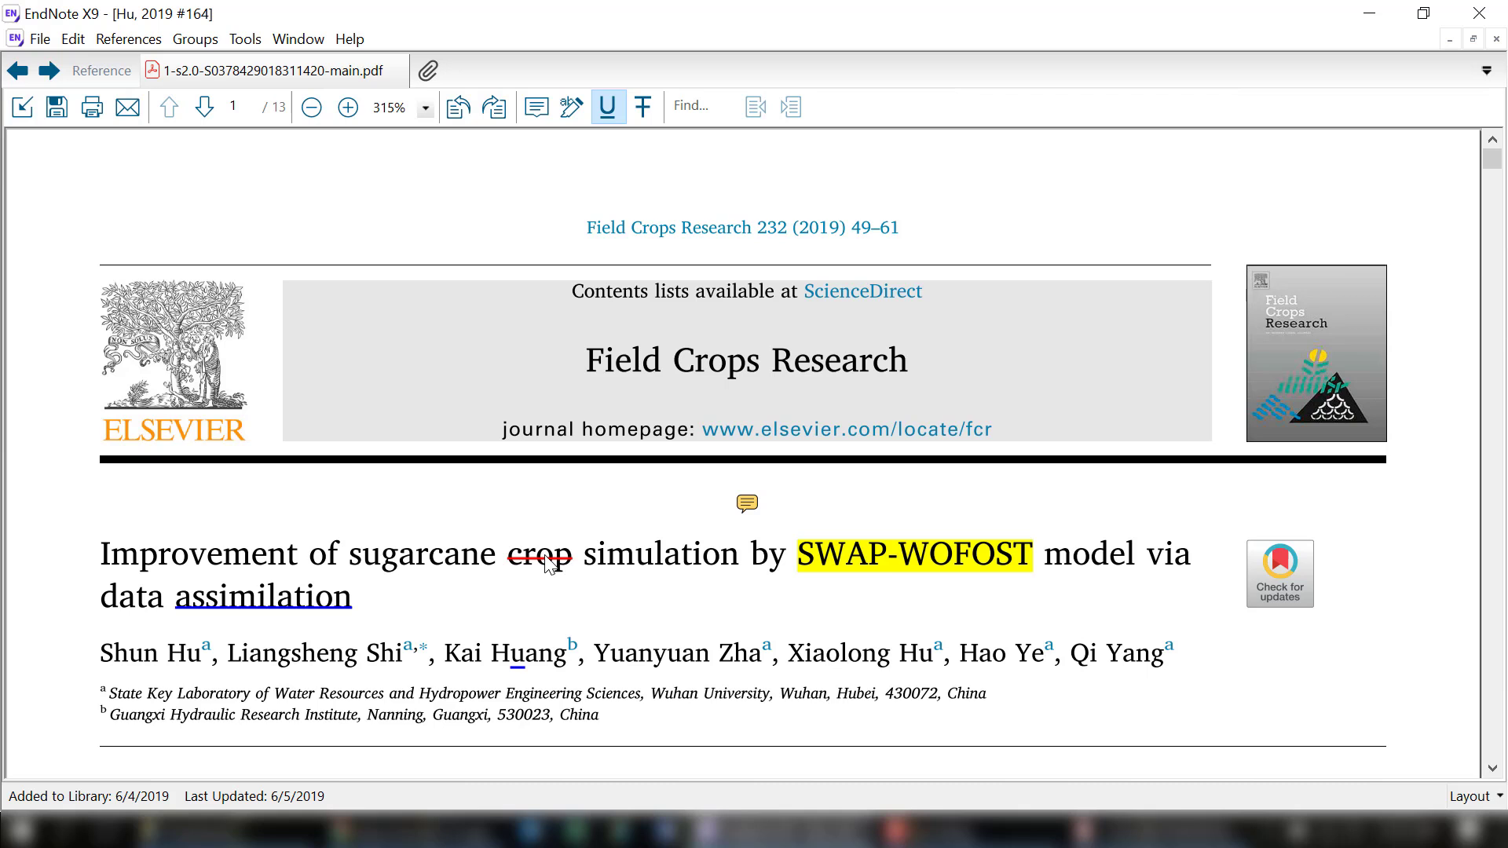
# Remove the strikethrough on 'crop' and the underline on 'assimilation'.
pyautogui.click(539, 555)
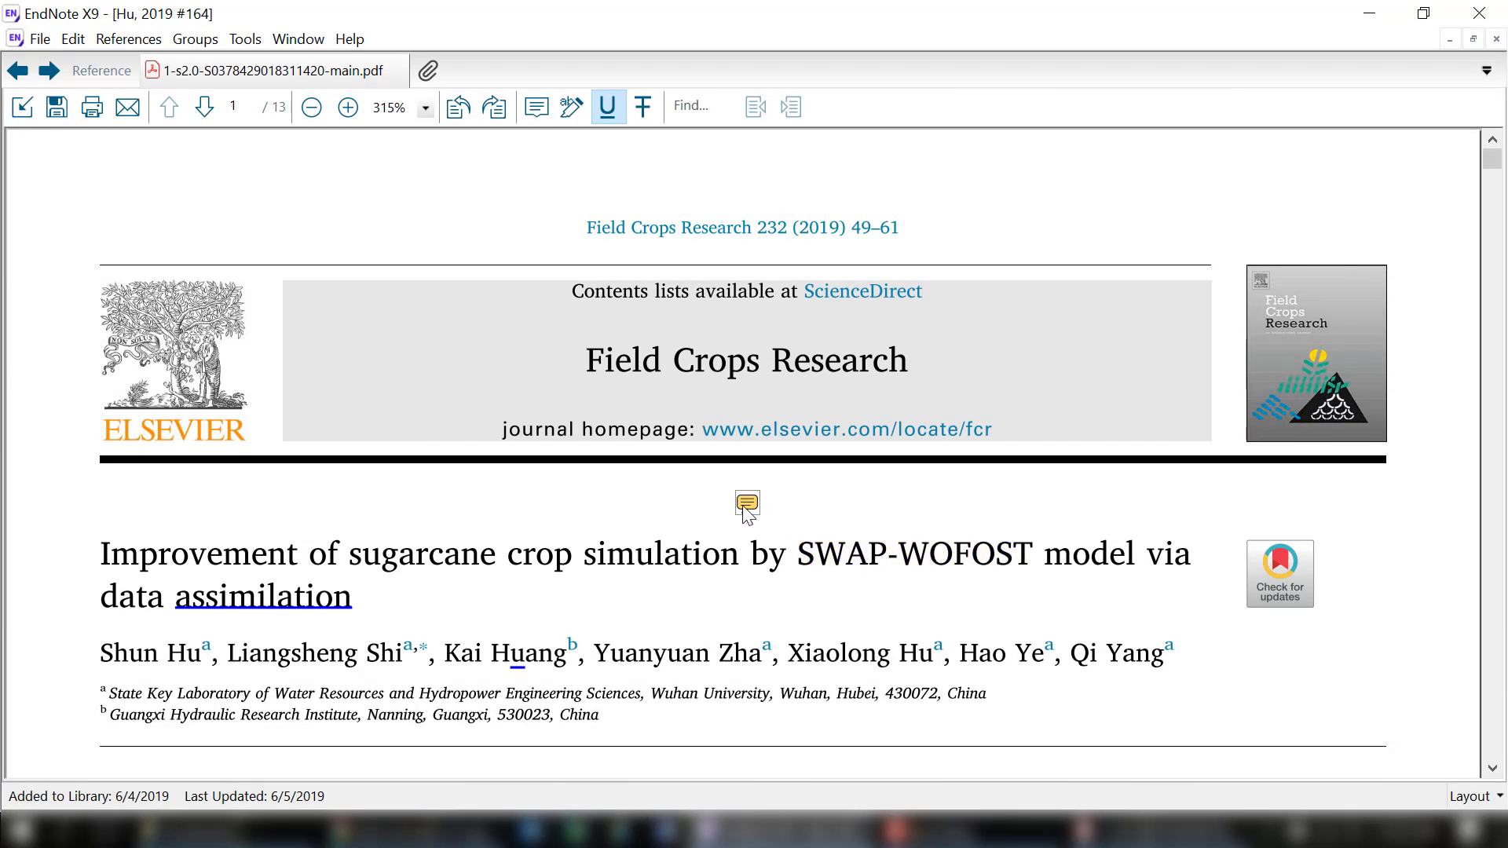
pyautogui.moveTo(296, 664)
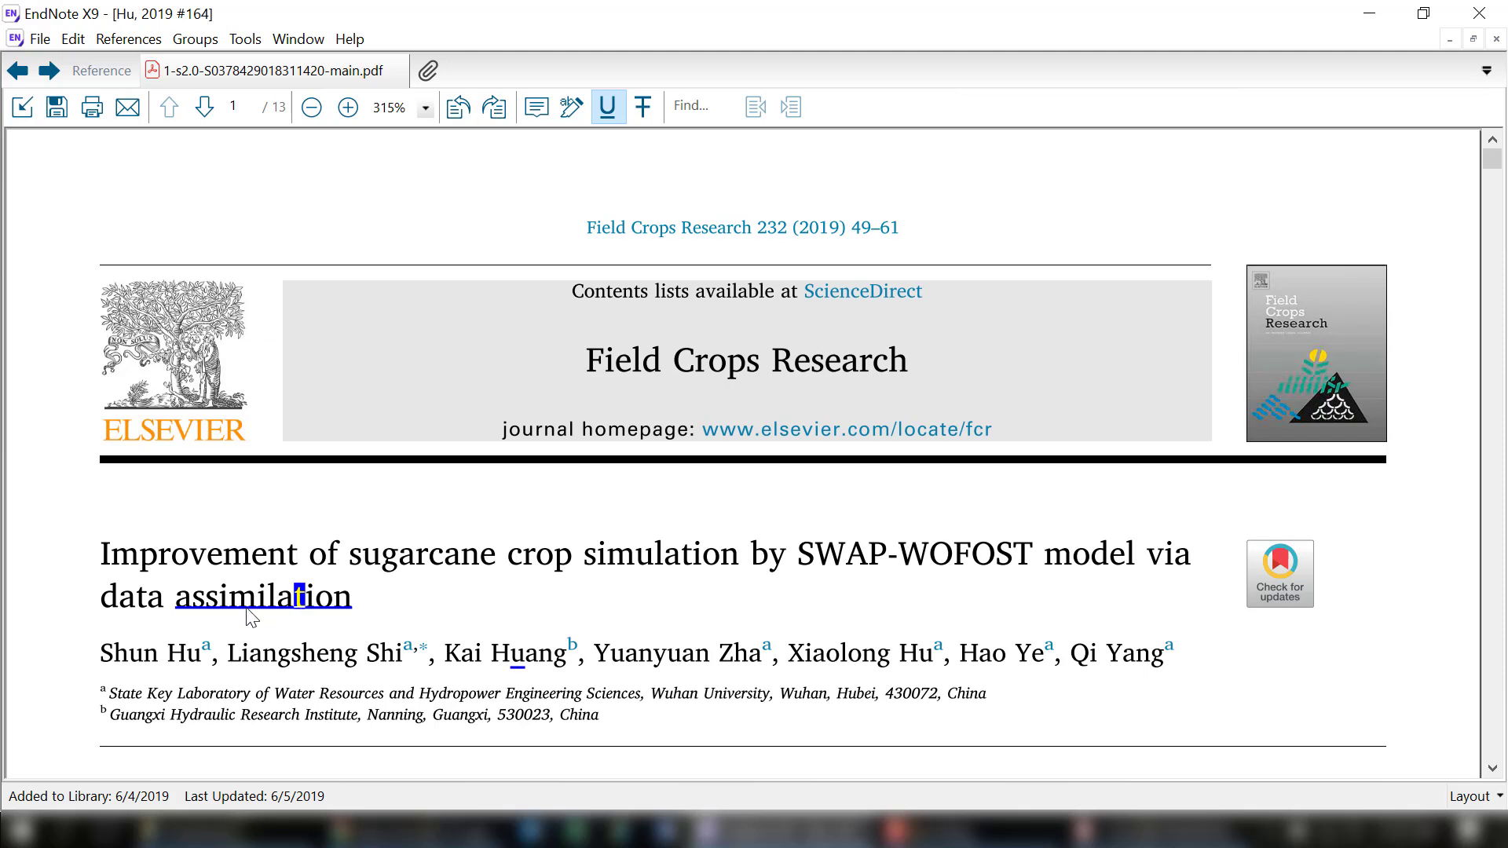
pyautogui.doubleClick(263, 597)
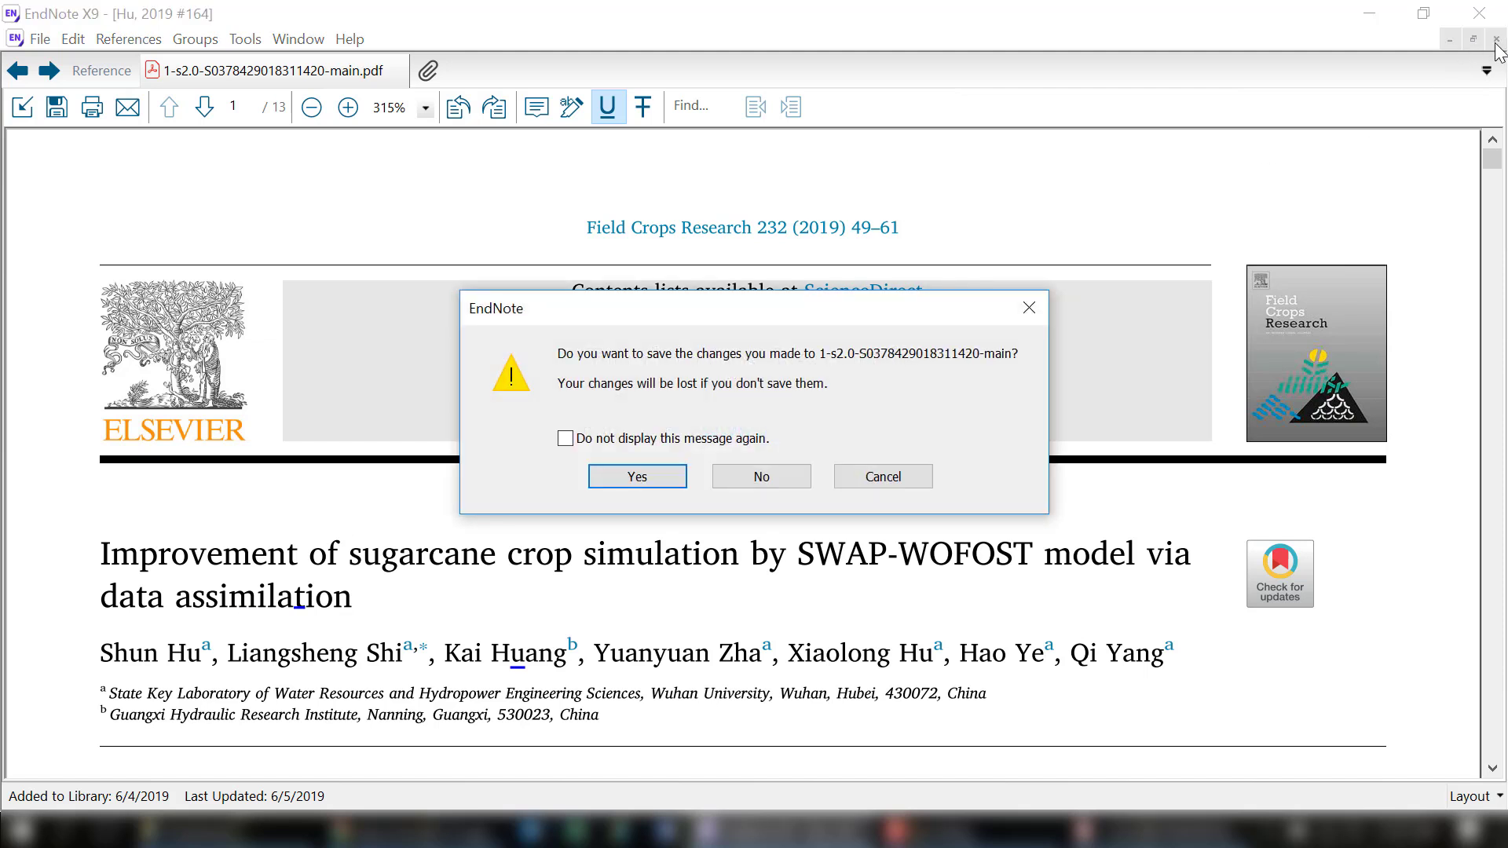
pyautogui.moveTo(732, 395)
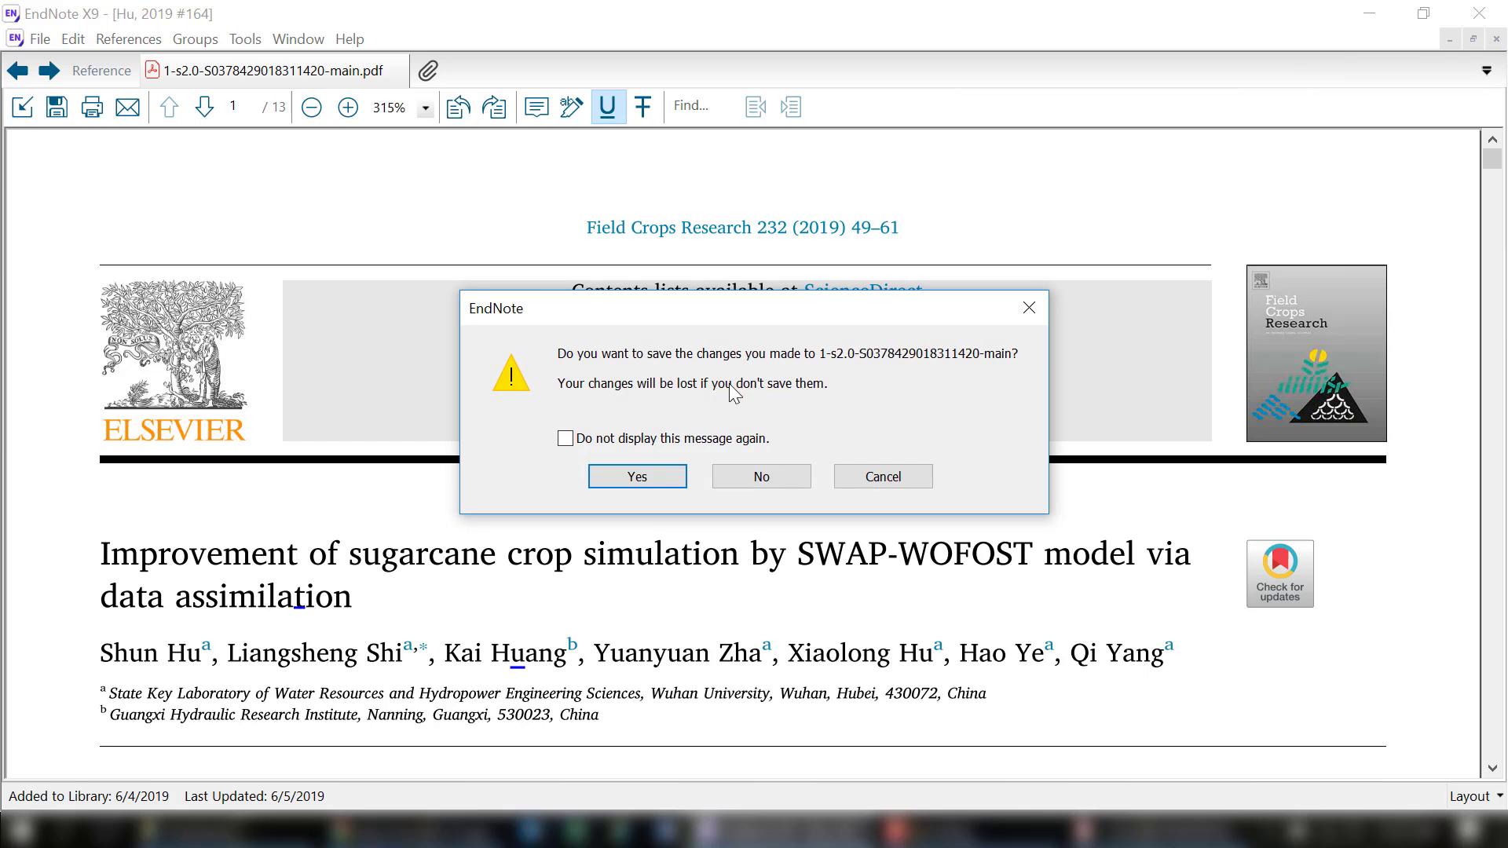
pyautogui.moveTo(700, 406)
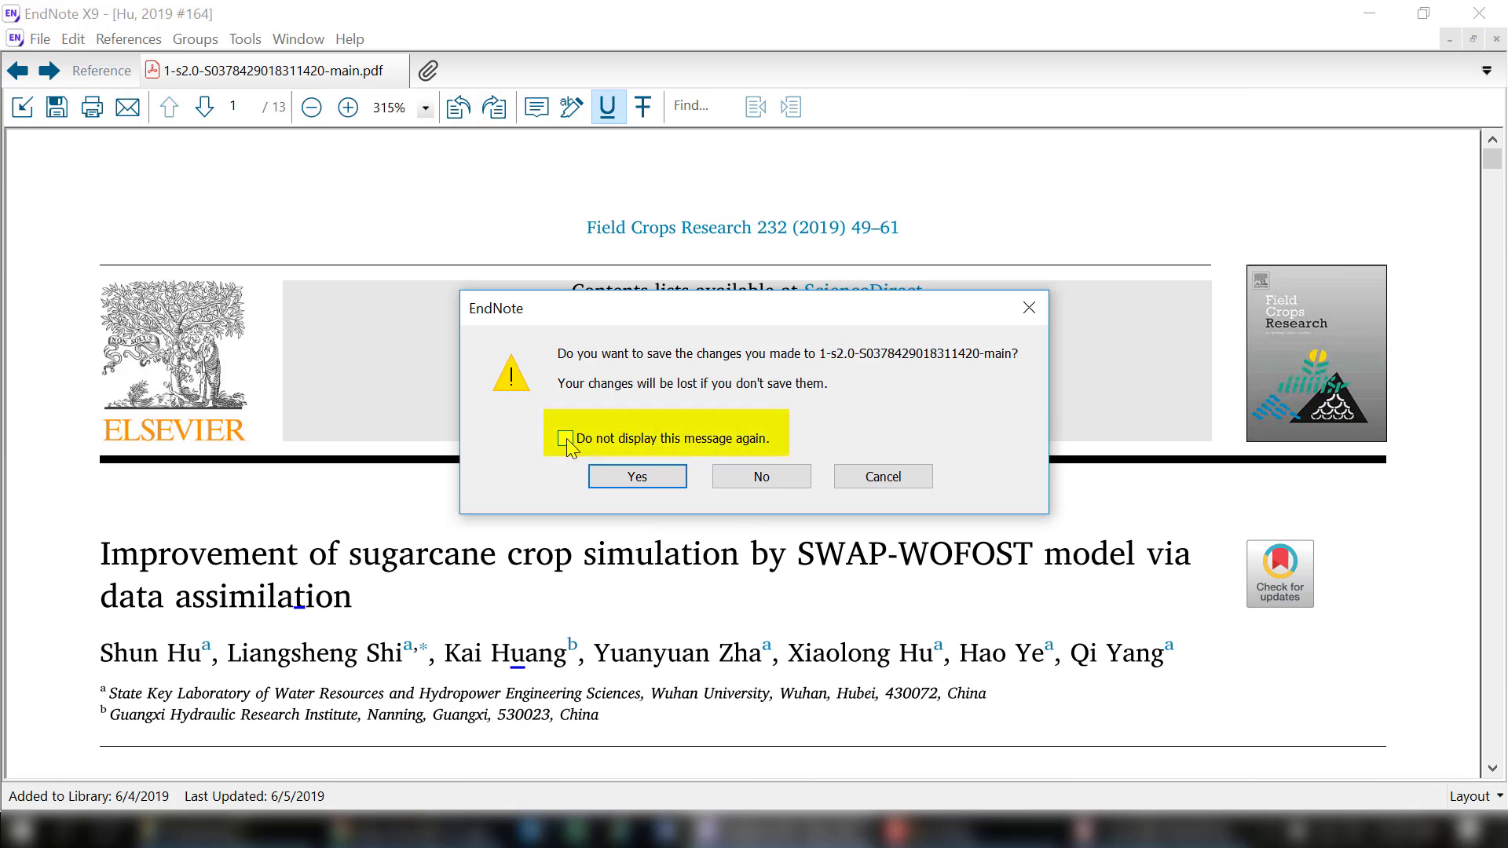
# Leave the save reminder enabled and choose Yes to save the PDF changes.
pyautogui.click(566, 438)
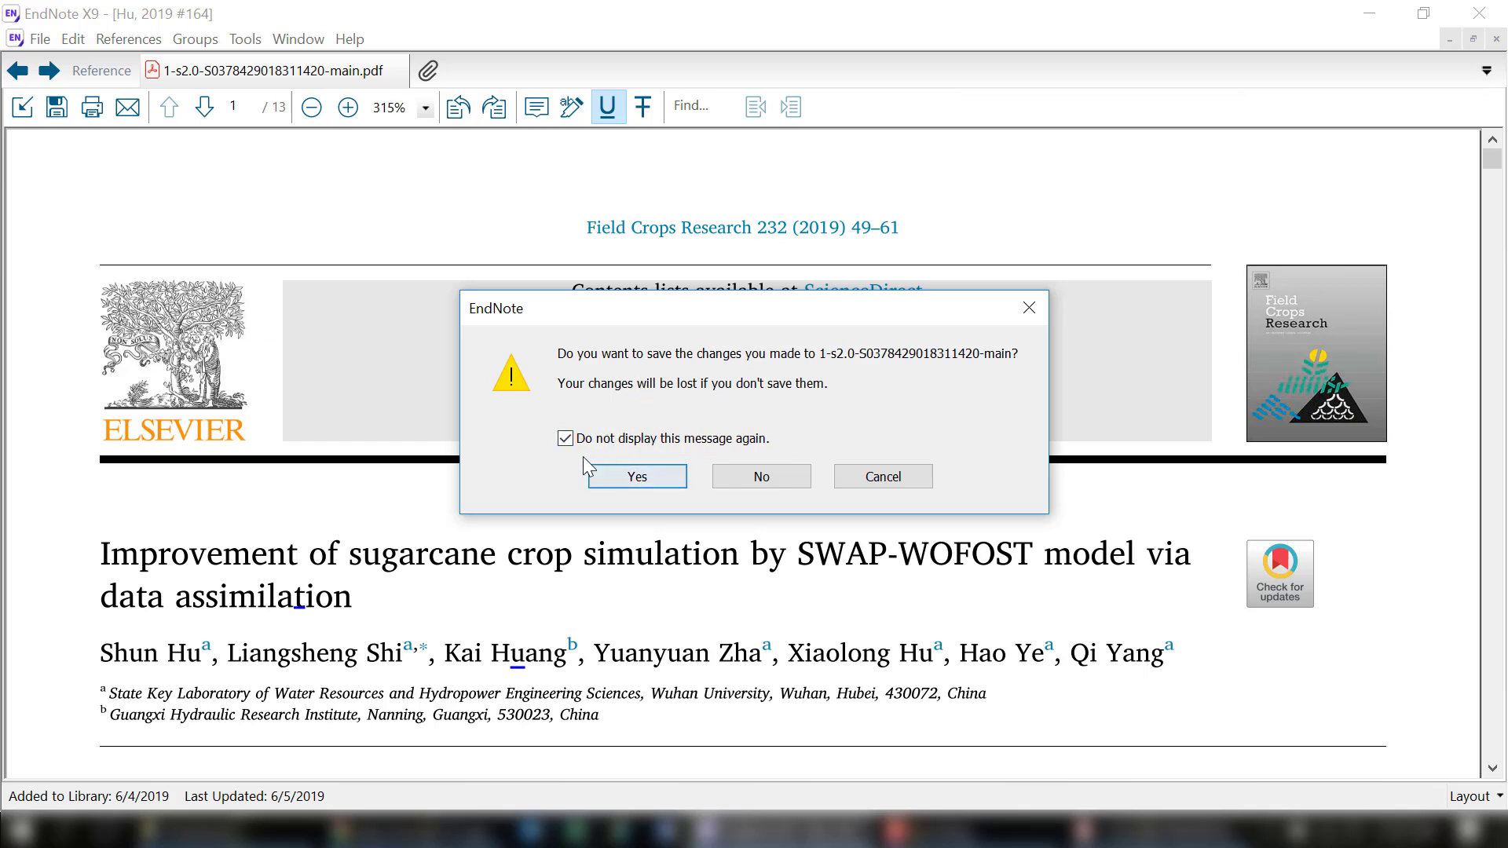
pyautogui.click(566, 438)
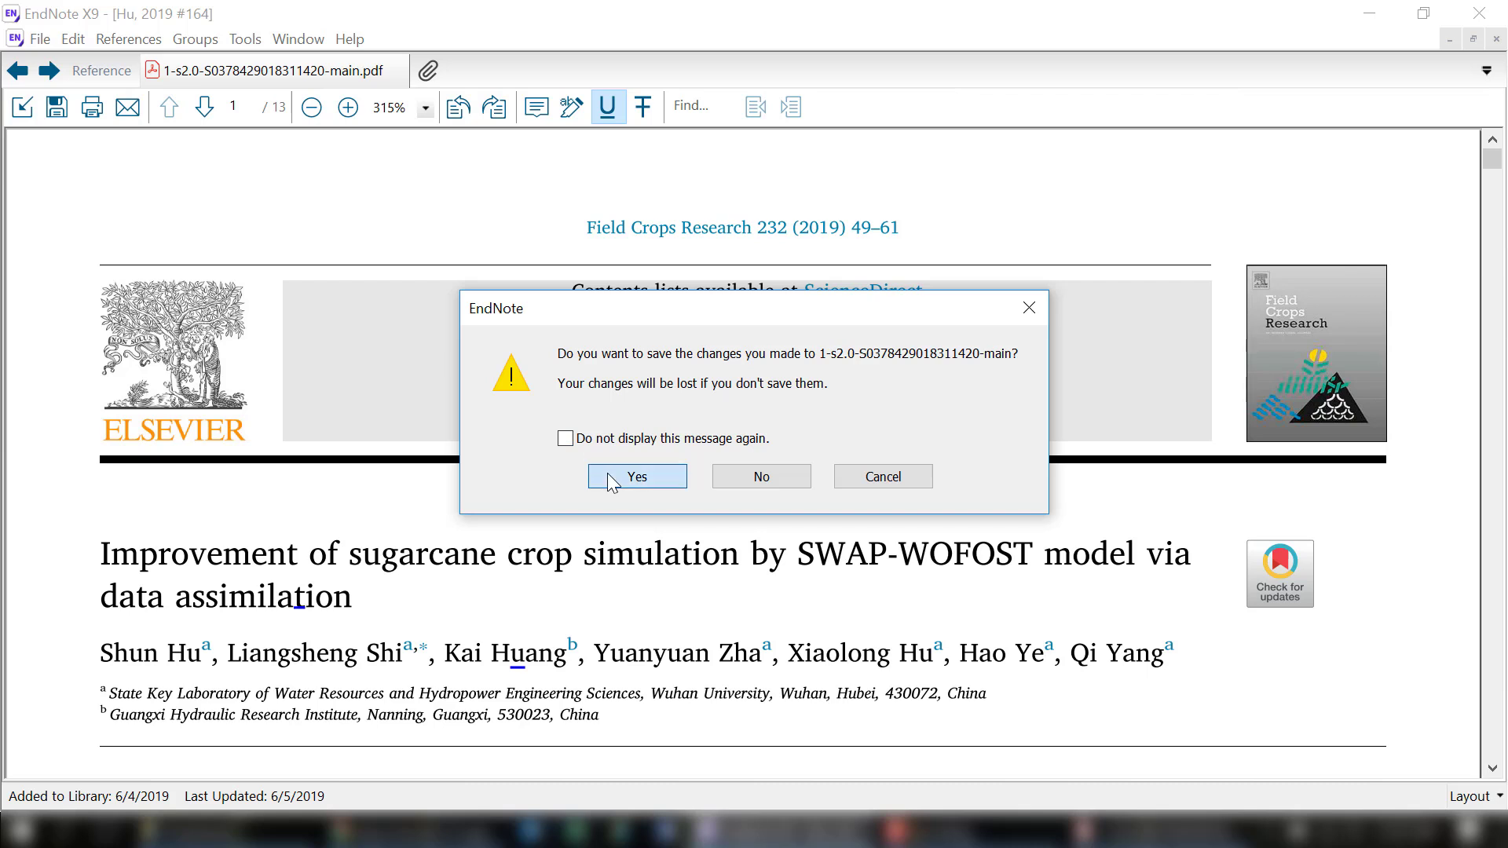
pyautogui.click(636, 476)
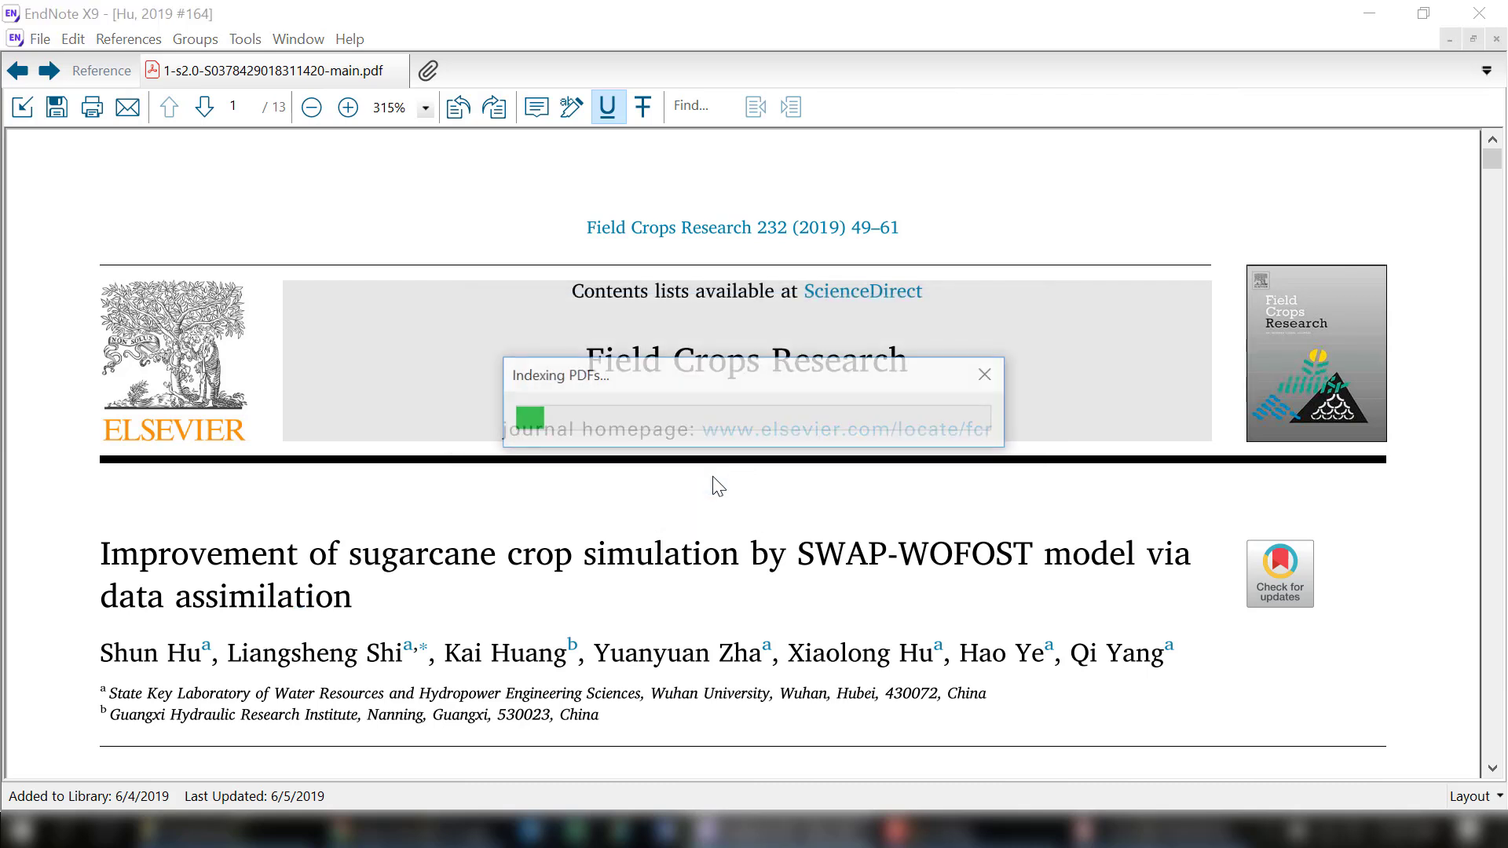